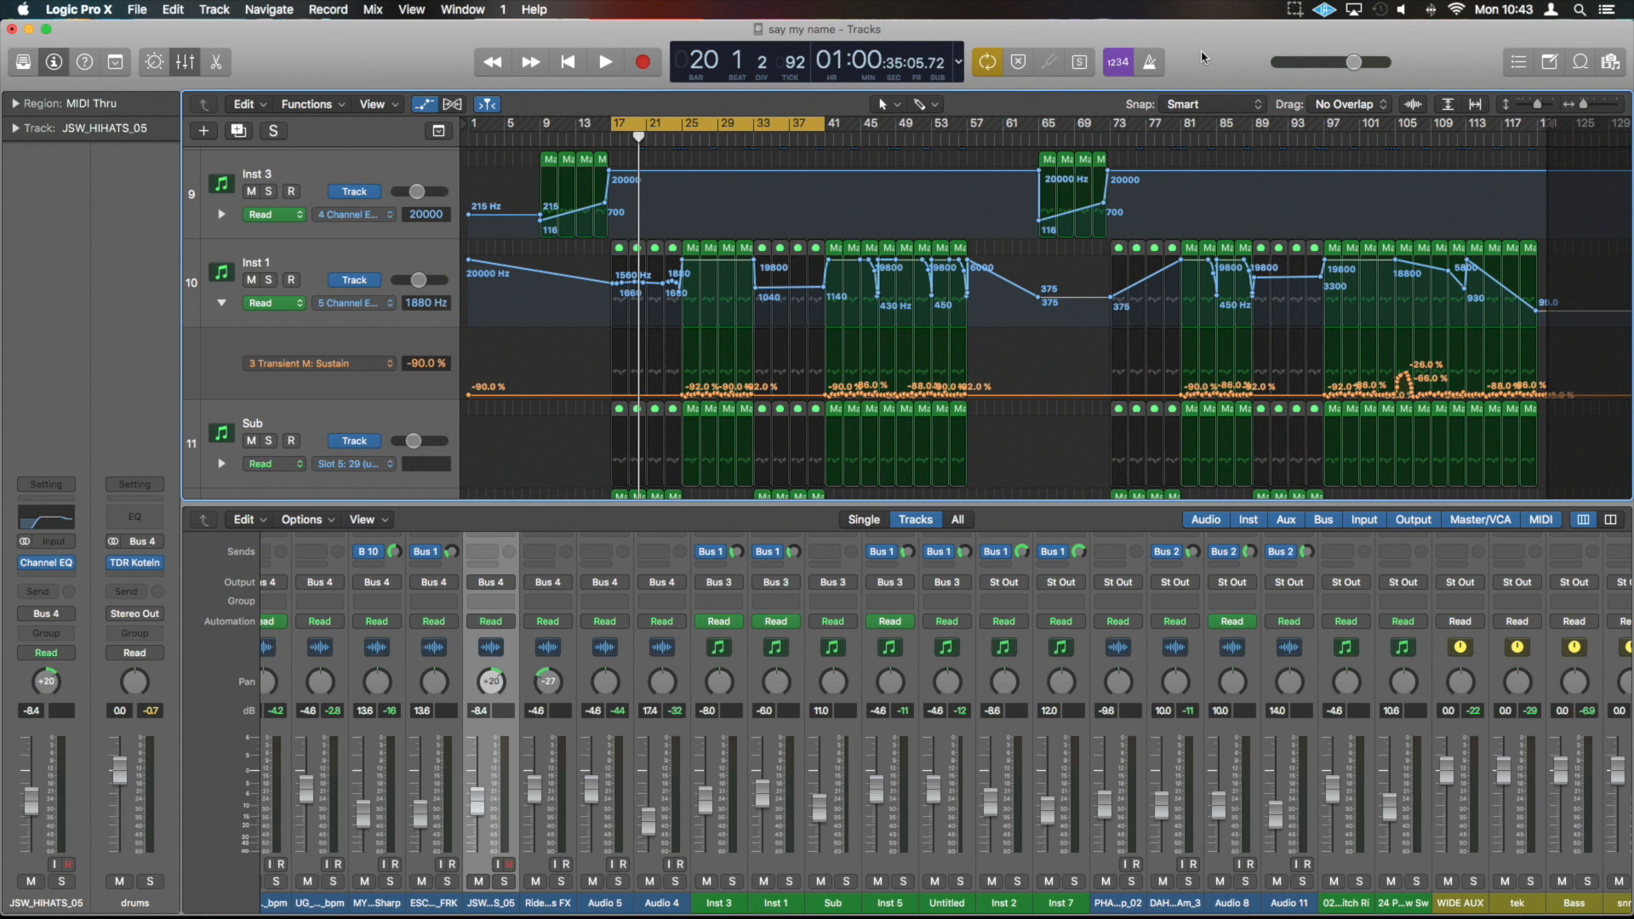
# - Scroll the Tracks area down to the Untitled, Inst 2 and Inst 7 tracks
pyautogui.scroll(-3)
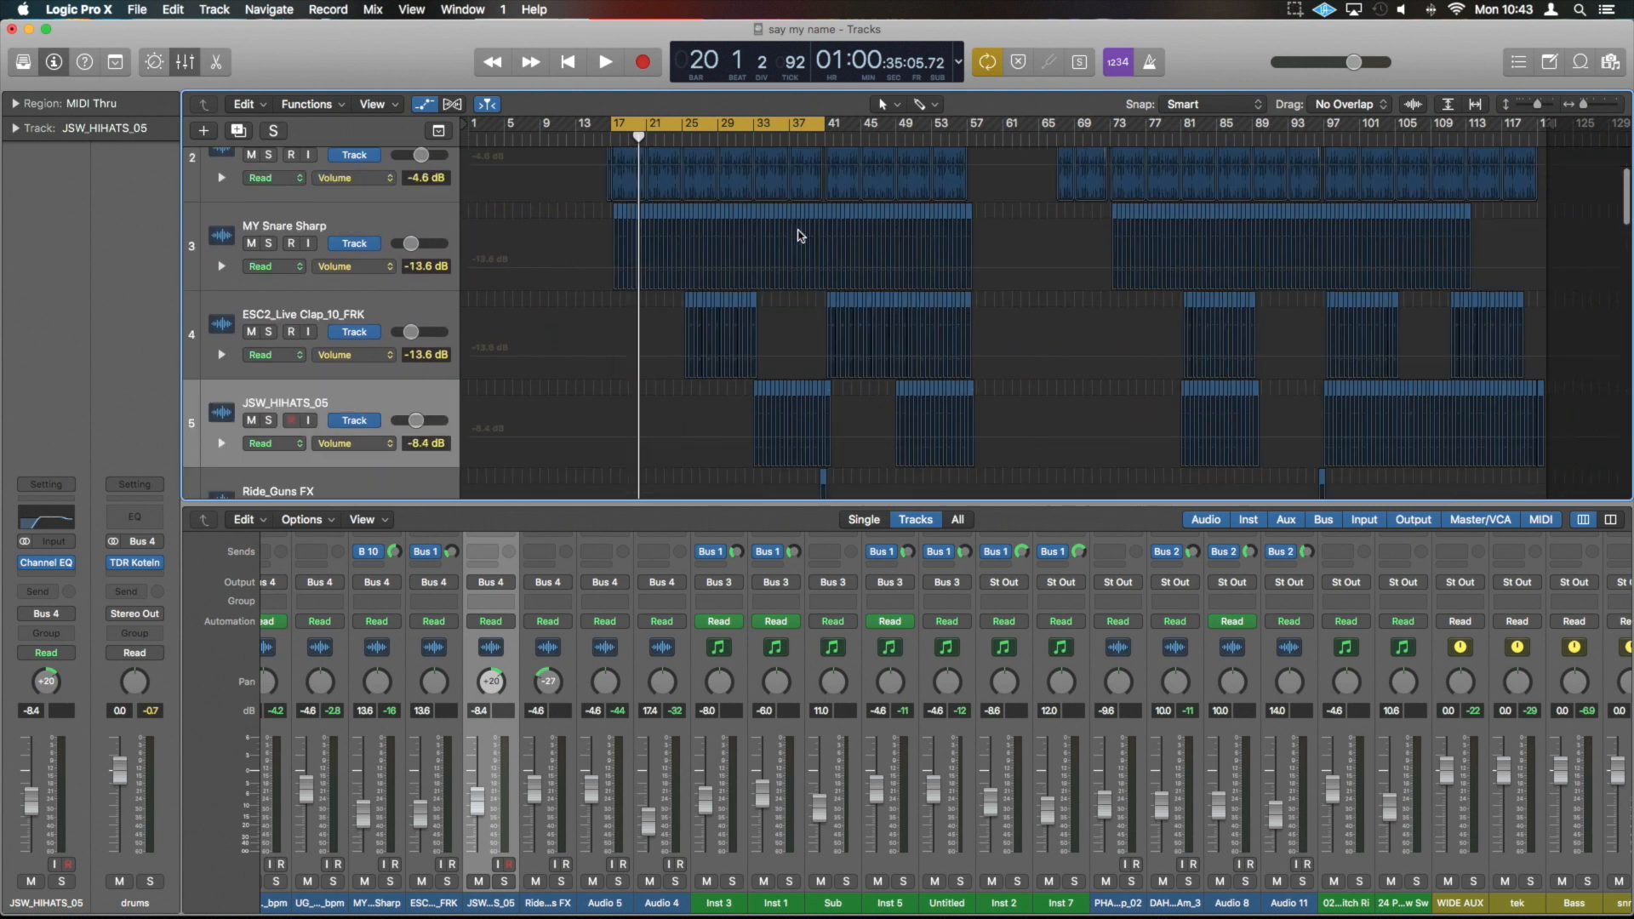
pyautogui.scroll(-3)
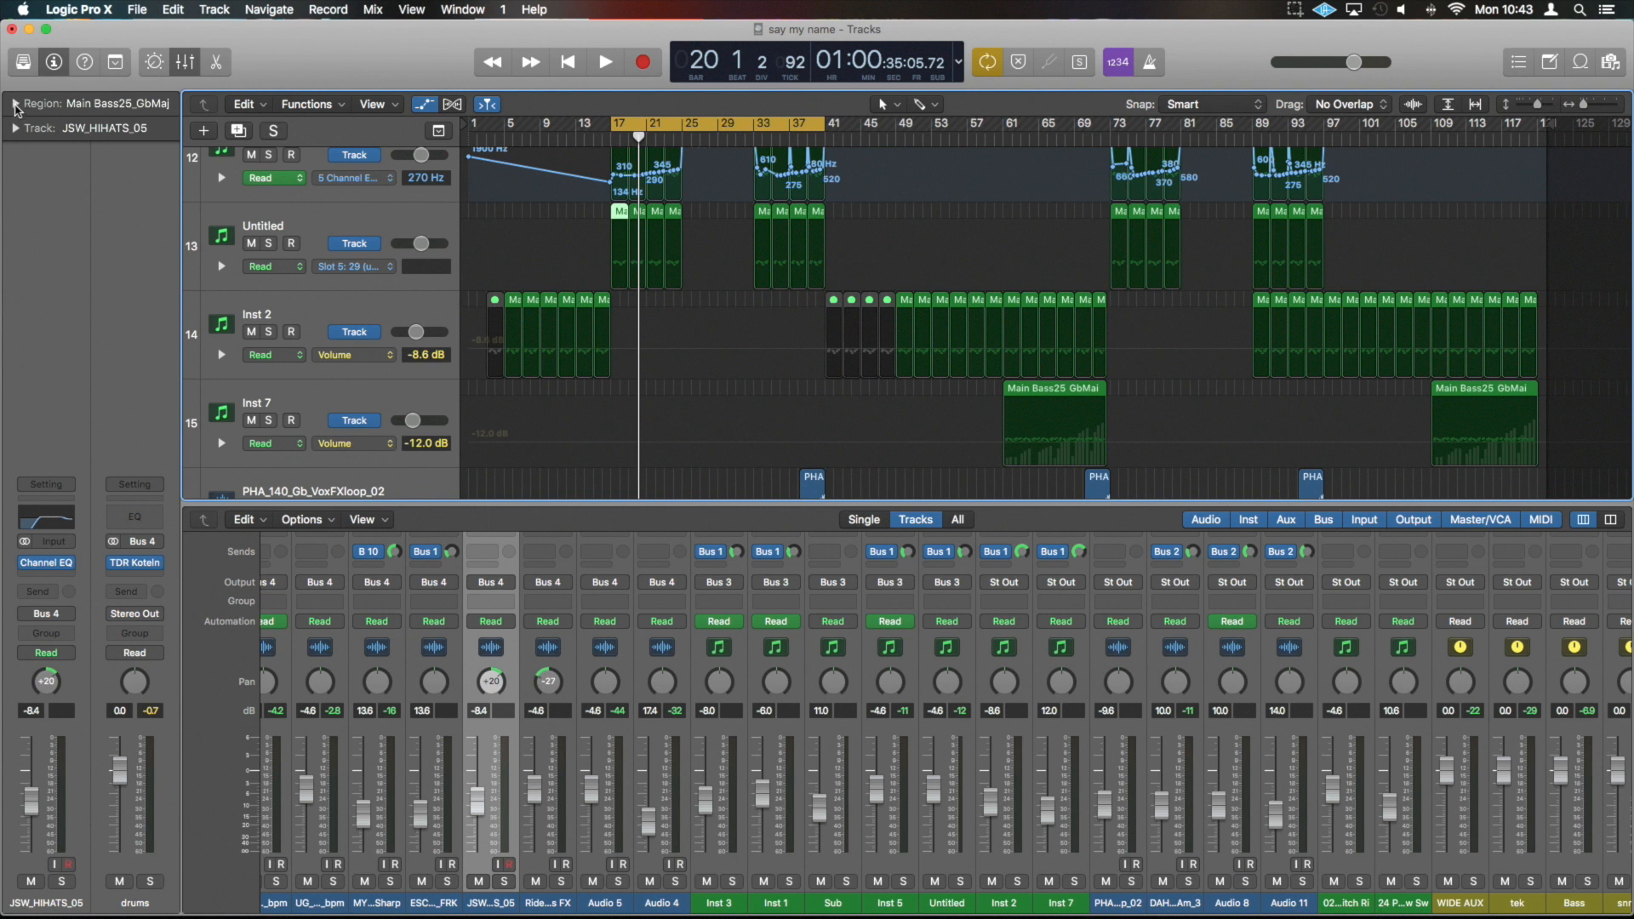
# - Expand the Main Bass25_GbMaj region settings and toggle Loop on, then back off
pyautogui.click(14, 105)
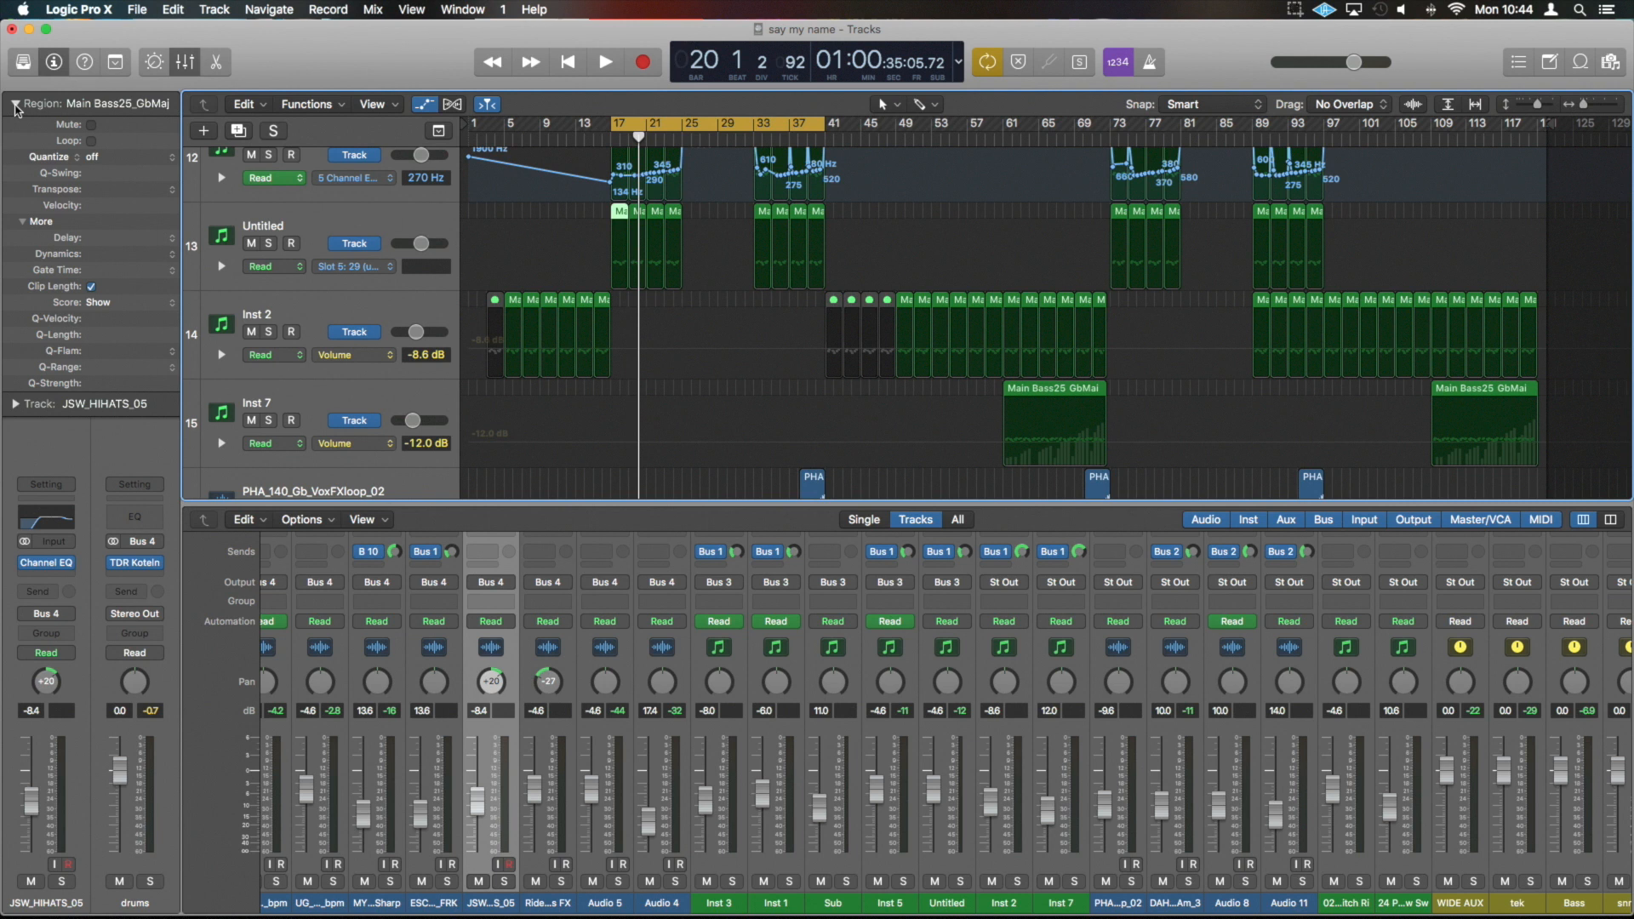
pyautogui.moveTo(93, 133)
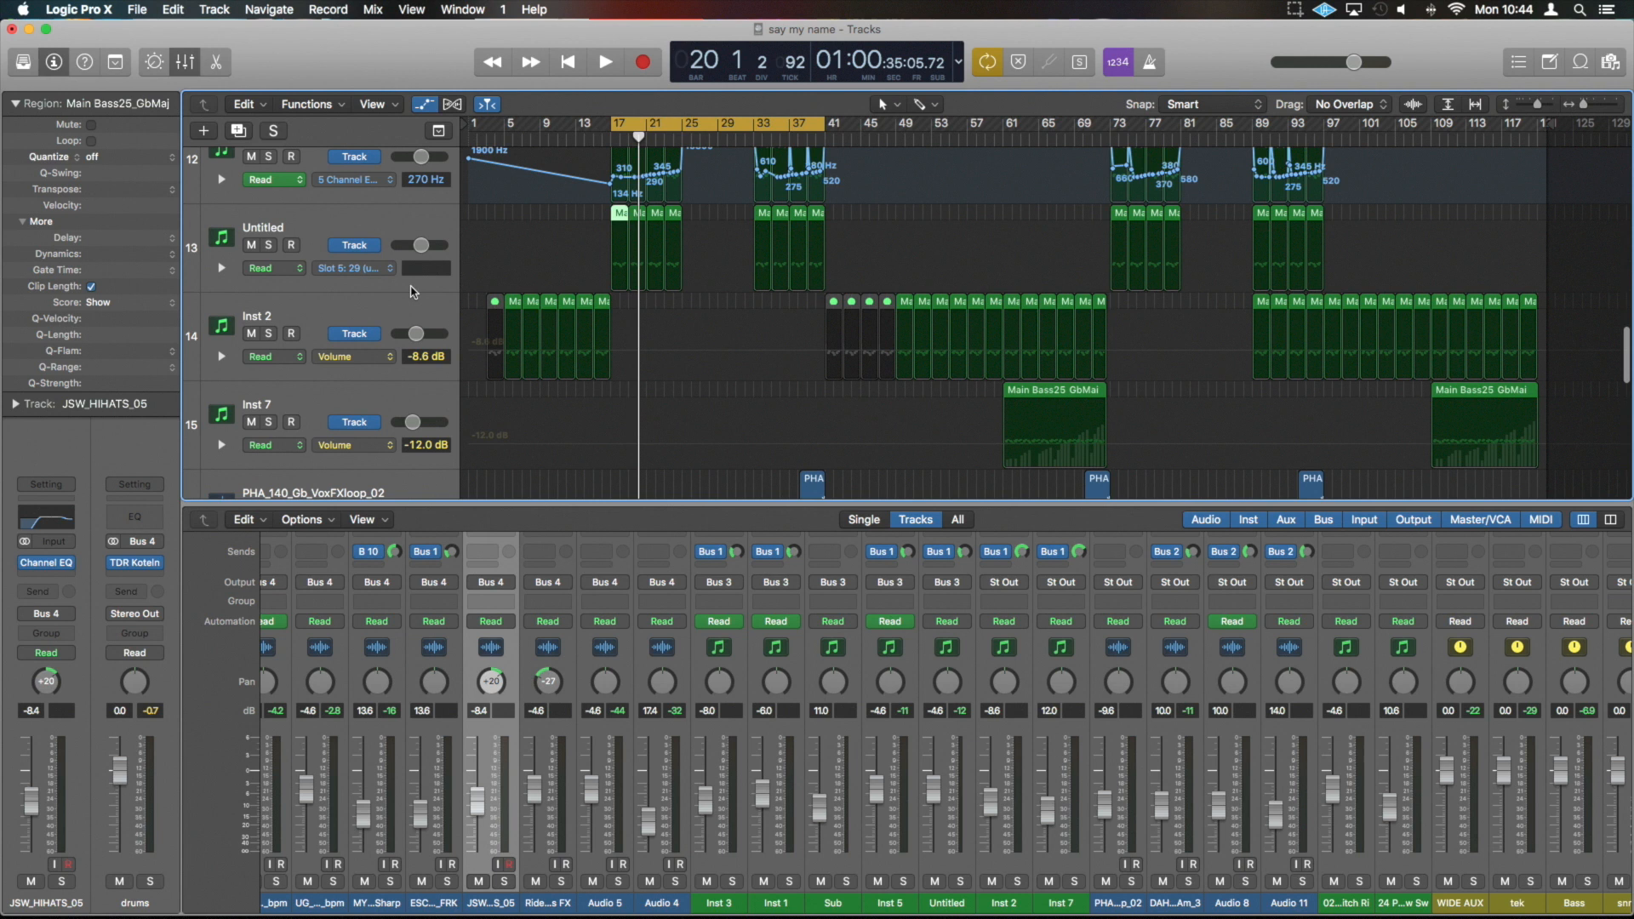
pyautogui.moveTo(888, 371)
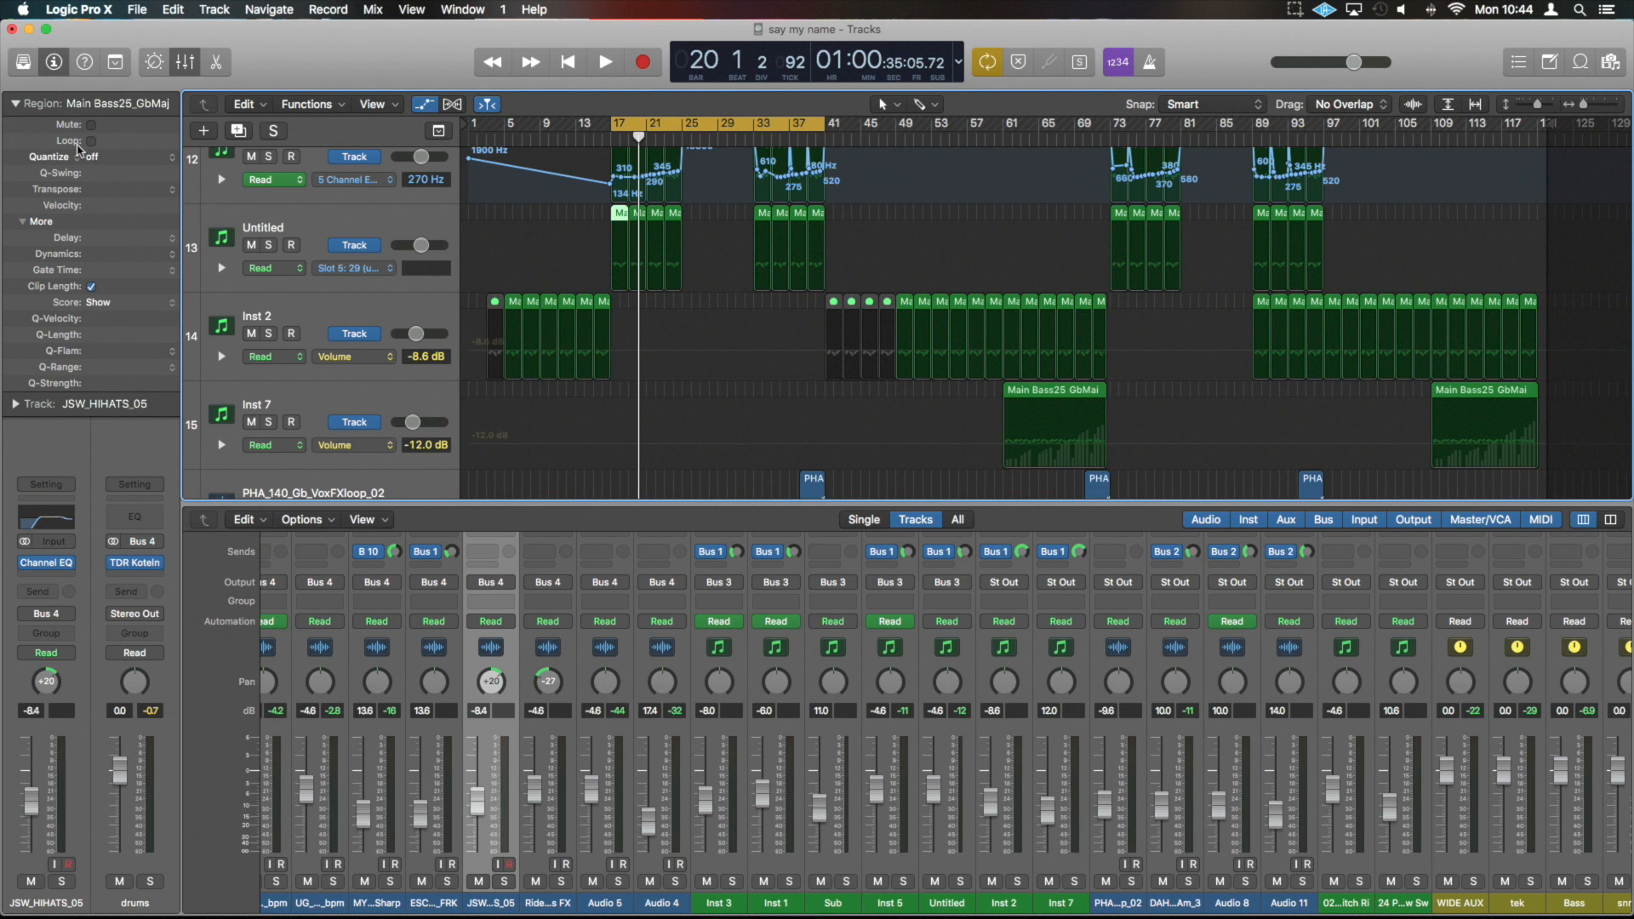
pyautogui.click(92, 141)
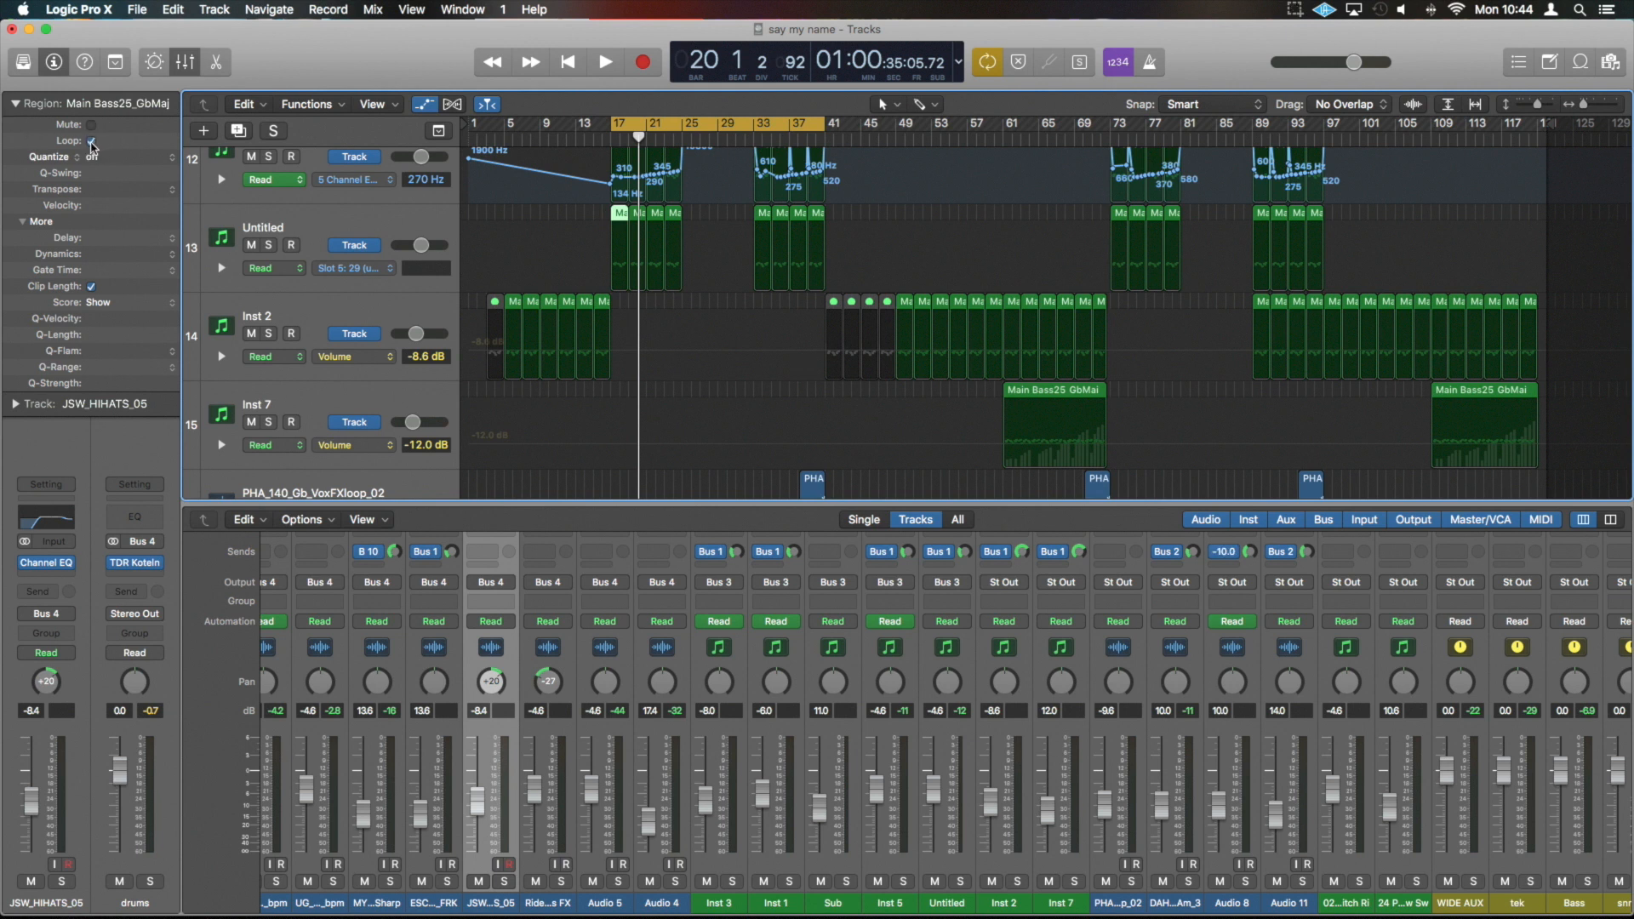
pyautogui.click(92, 139)
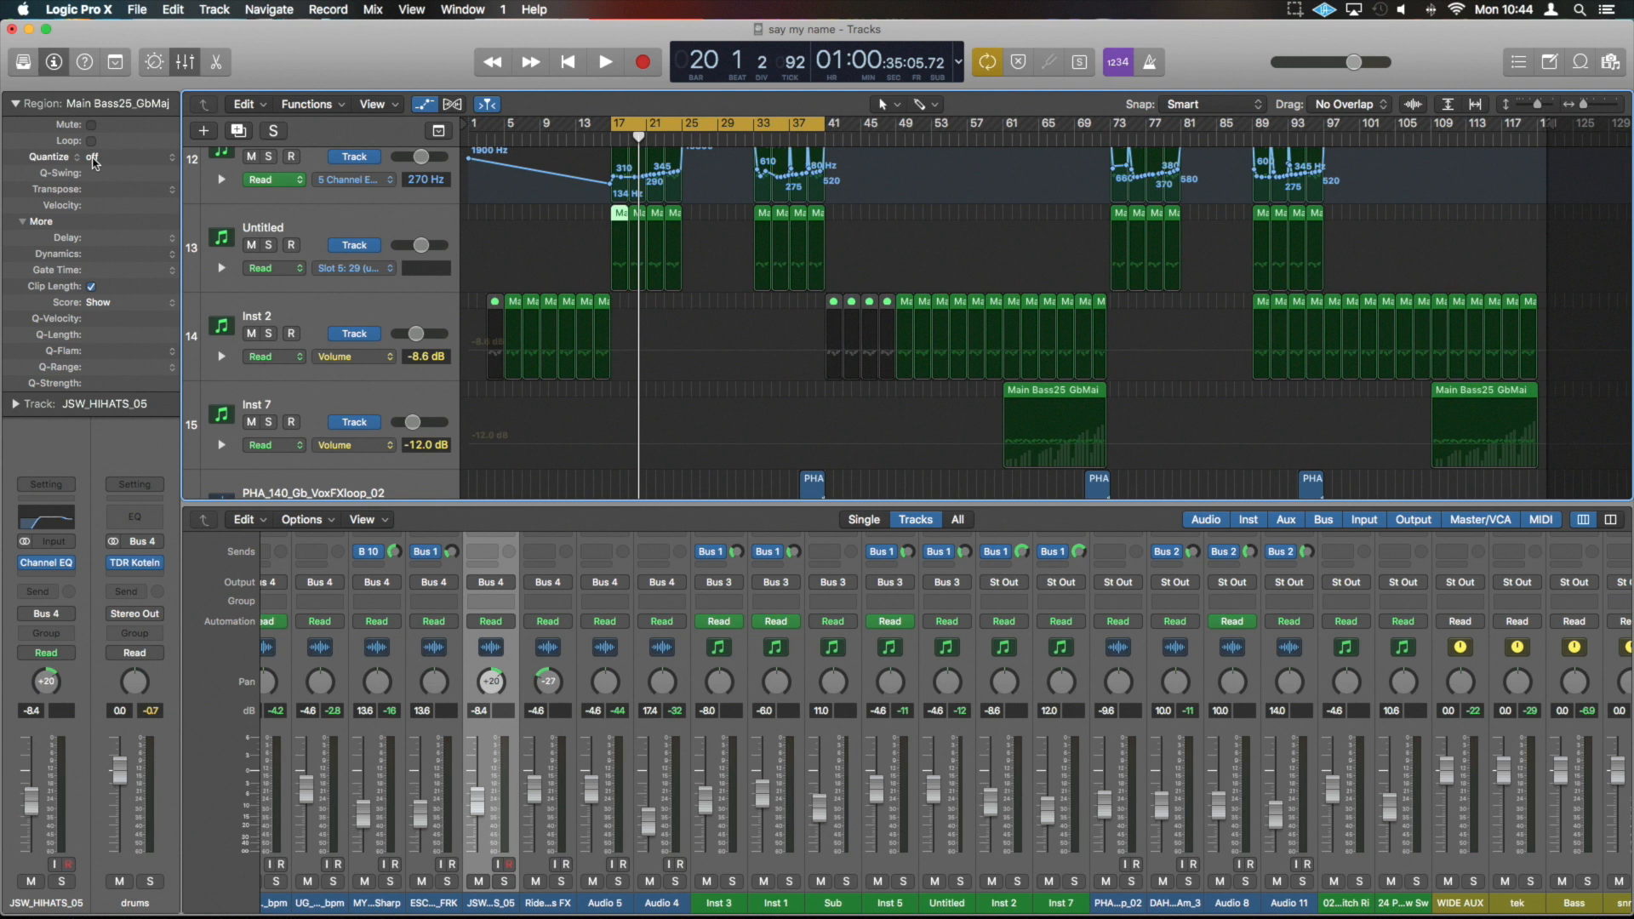
pyautogui.click(115, 157)
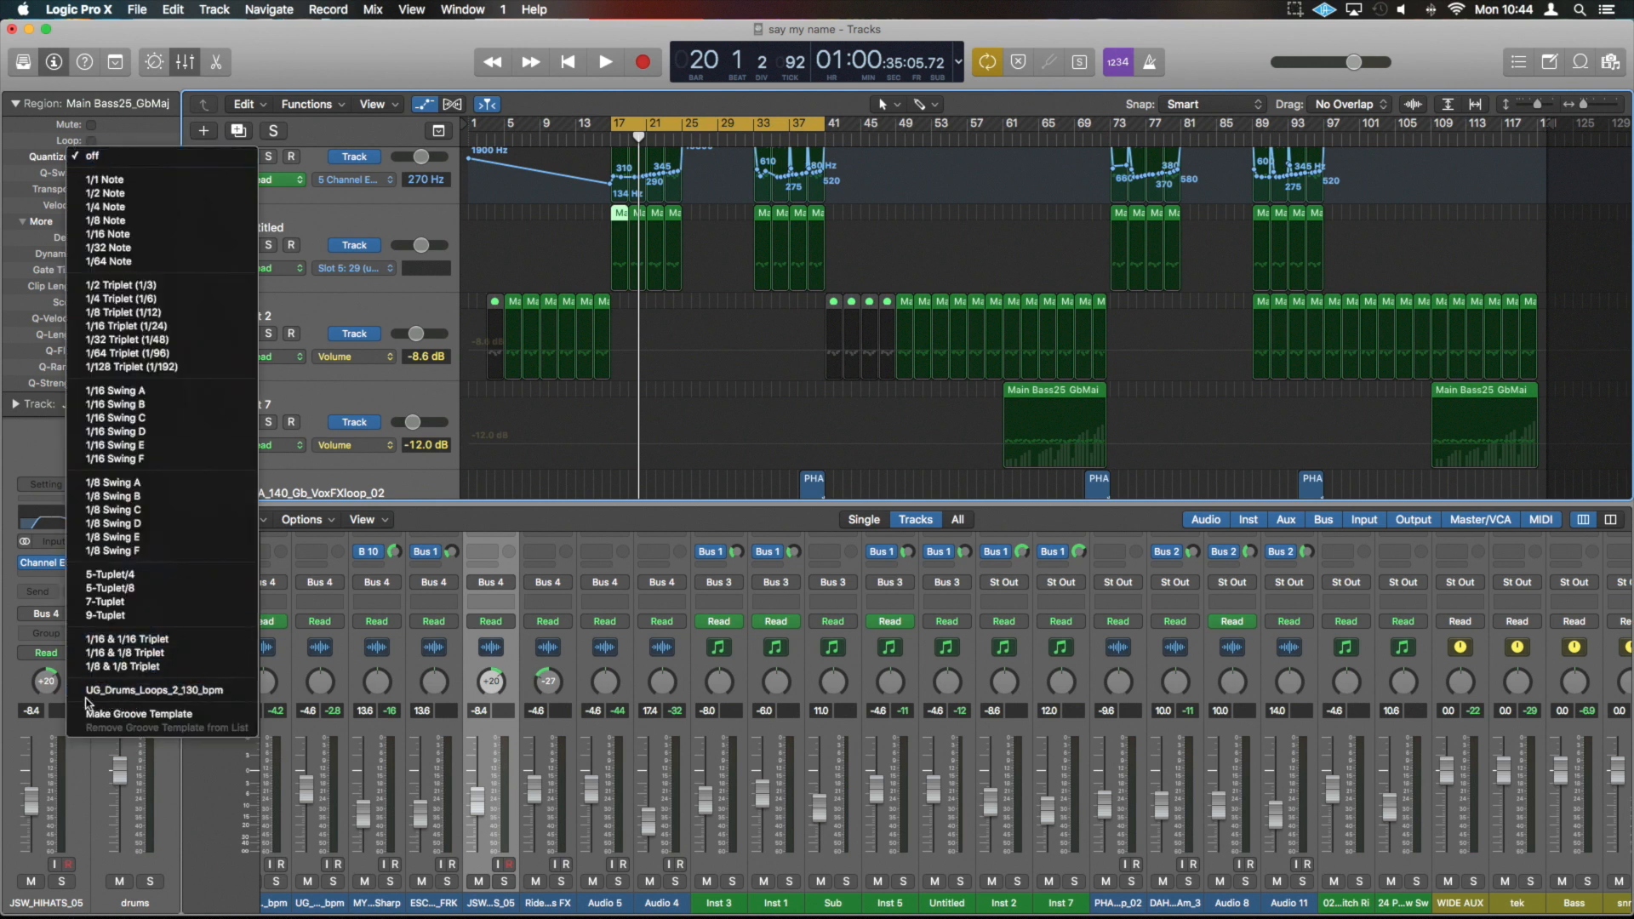
pyautogui.moveTo(265, 696)
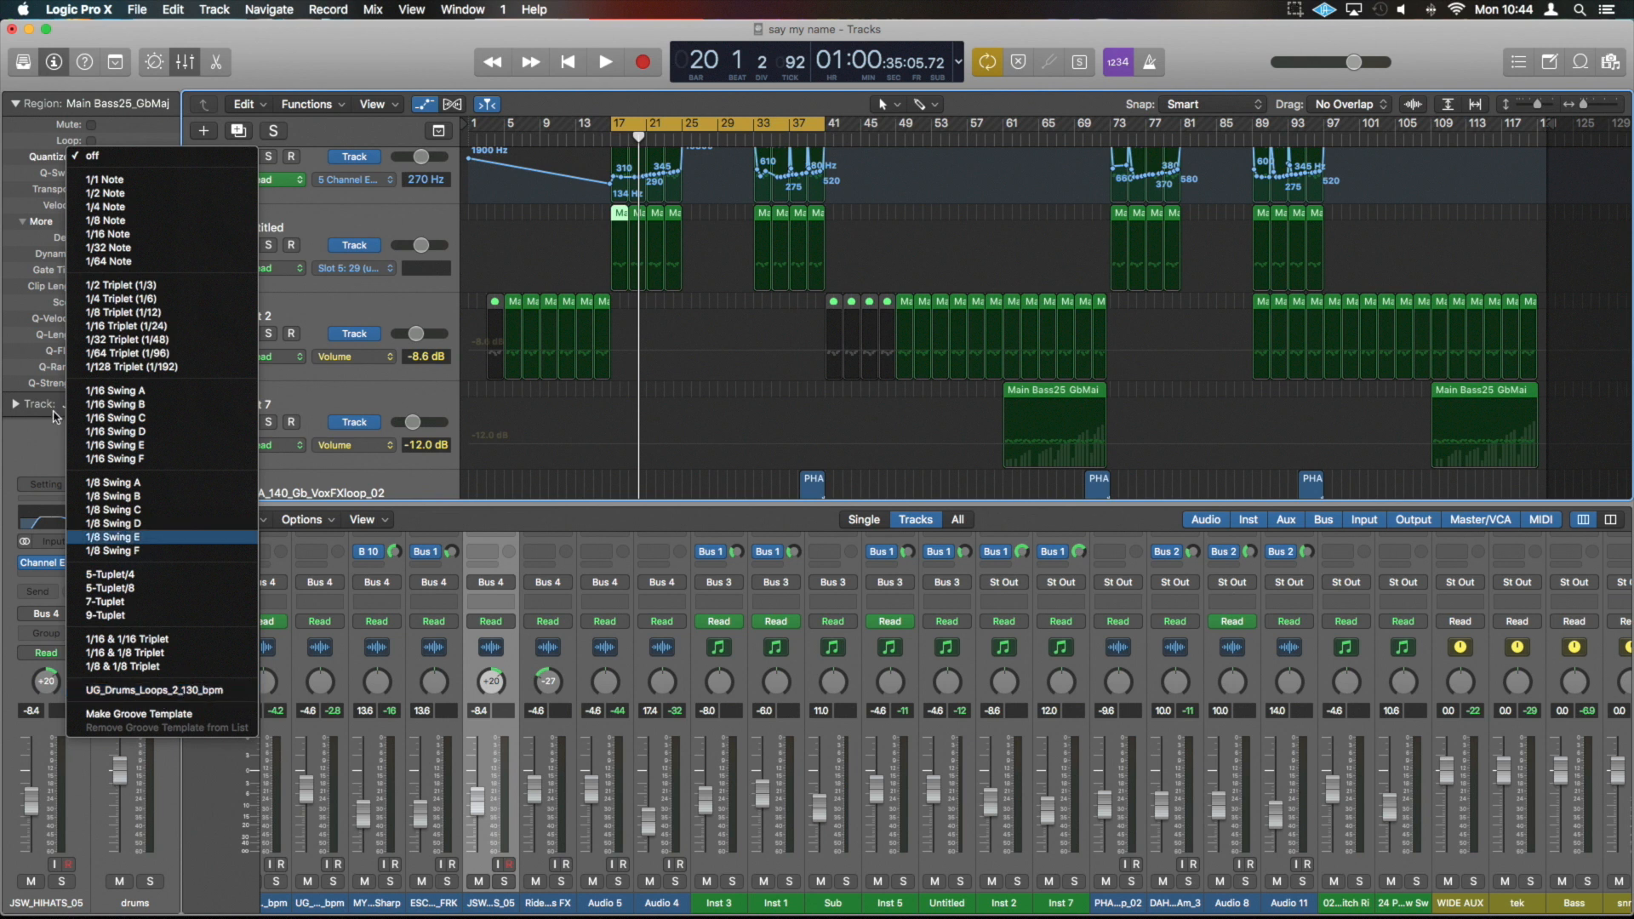
pyautogui.click(92, 155)
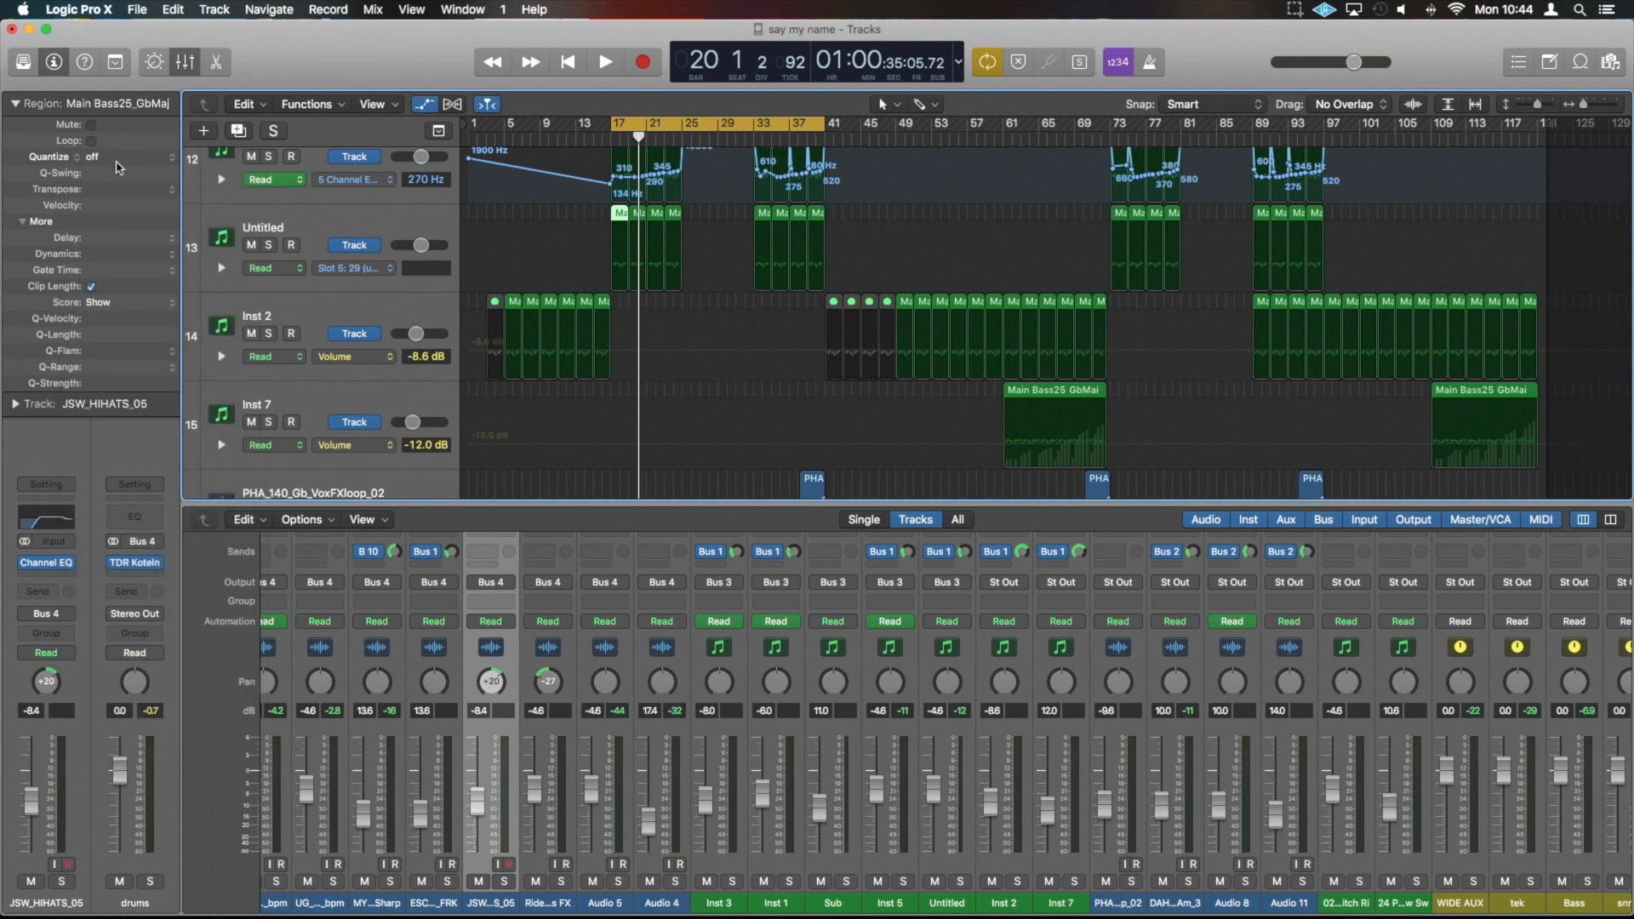
pyautogui.moveTo(108, 179)
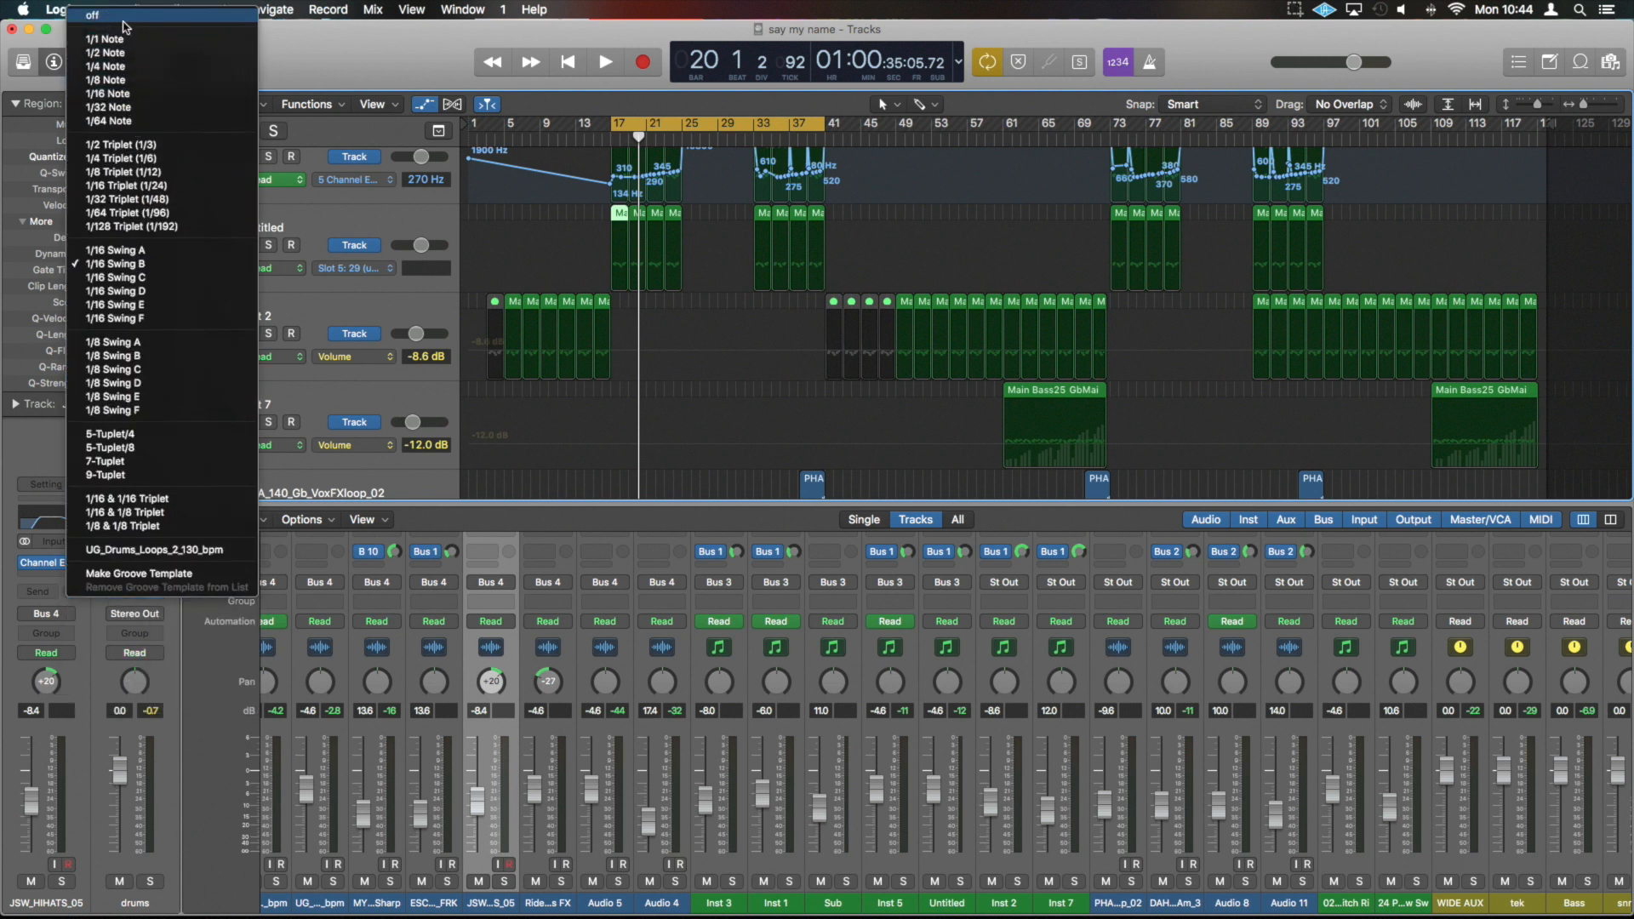
pyautogui.click(95, 14)
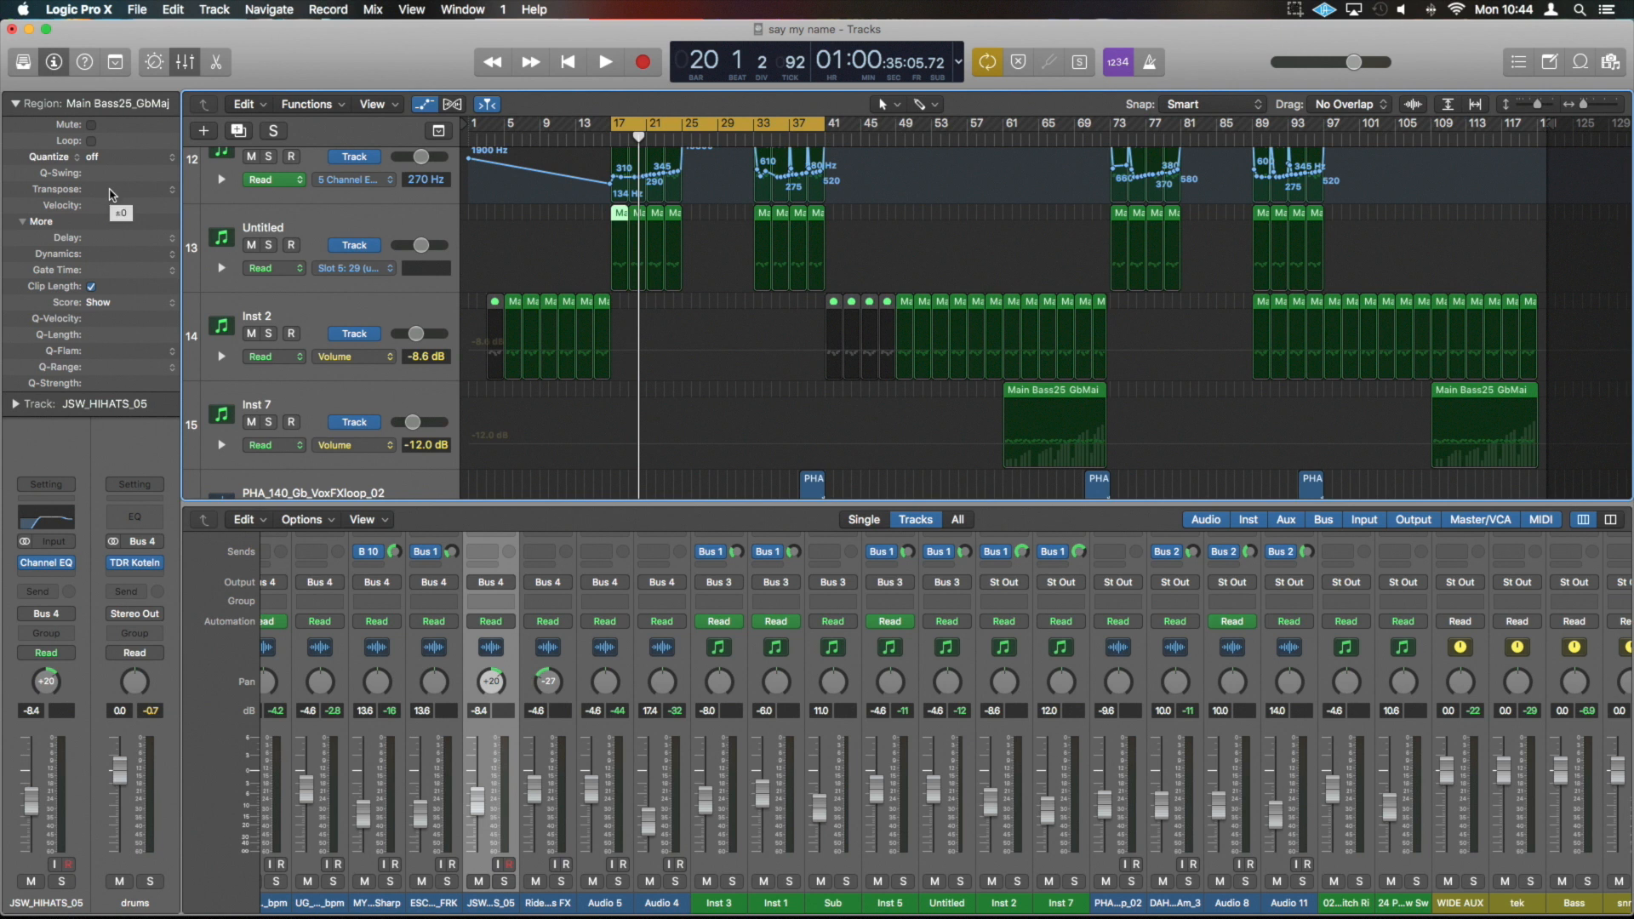
pyautogui.moveTo(659, 154)
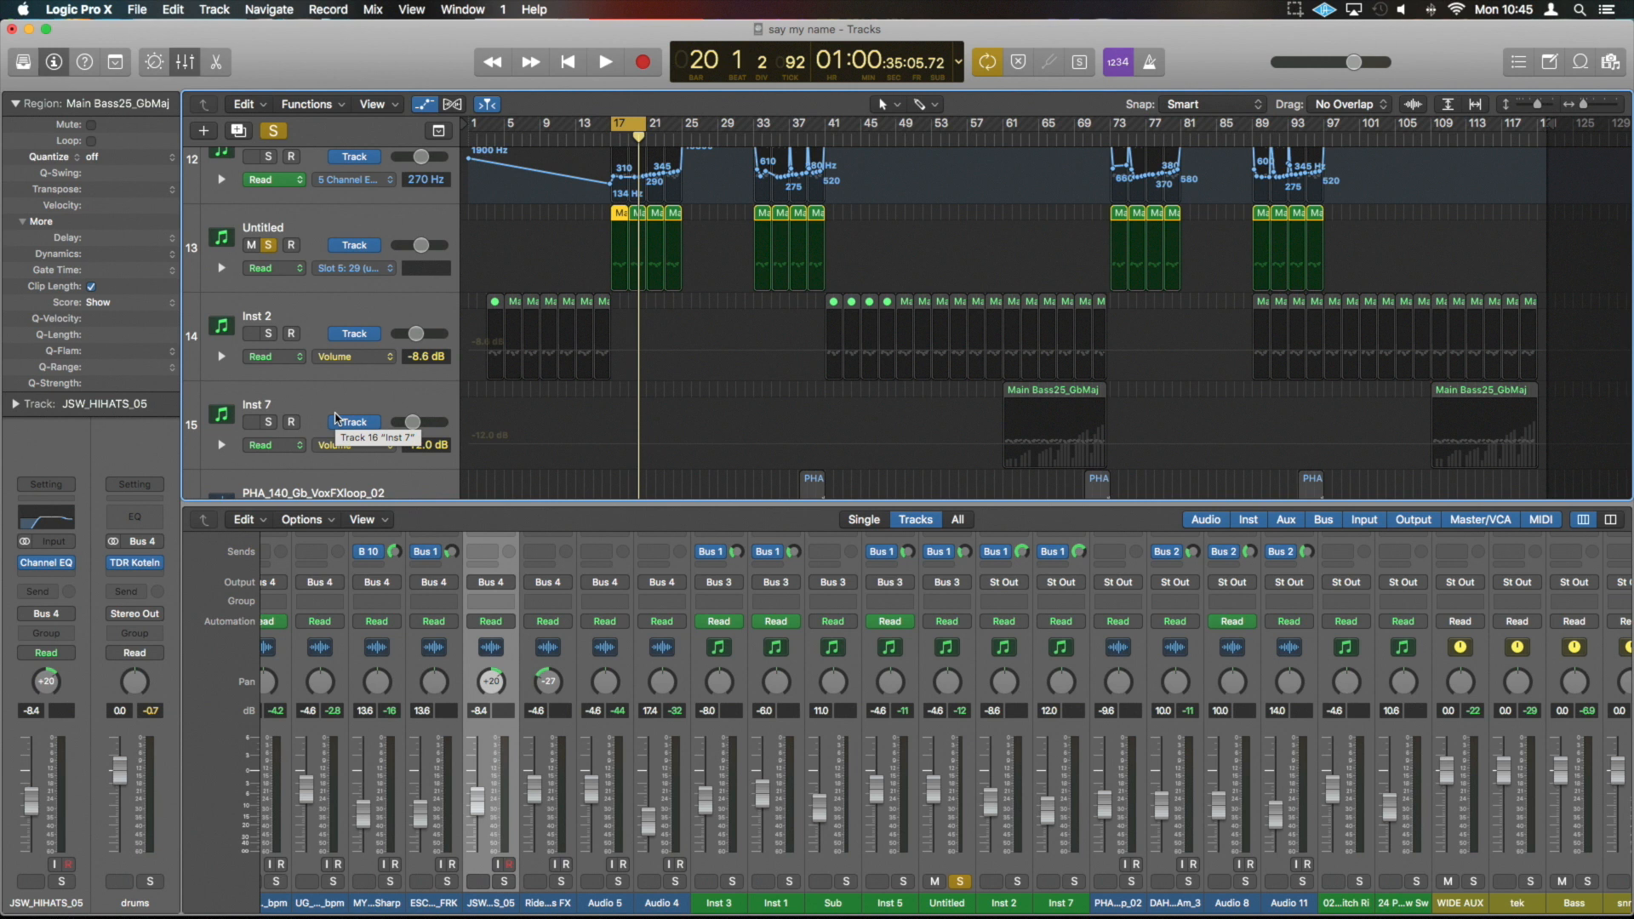
# - Solo the Inst 5 synth track in place of the Untitled track
pyautogui.click(604, 61)
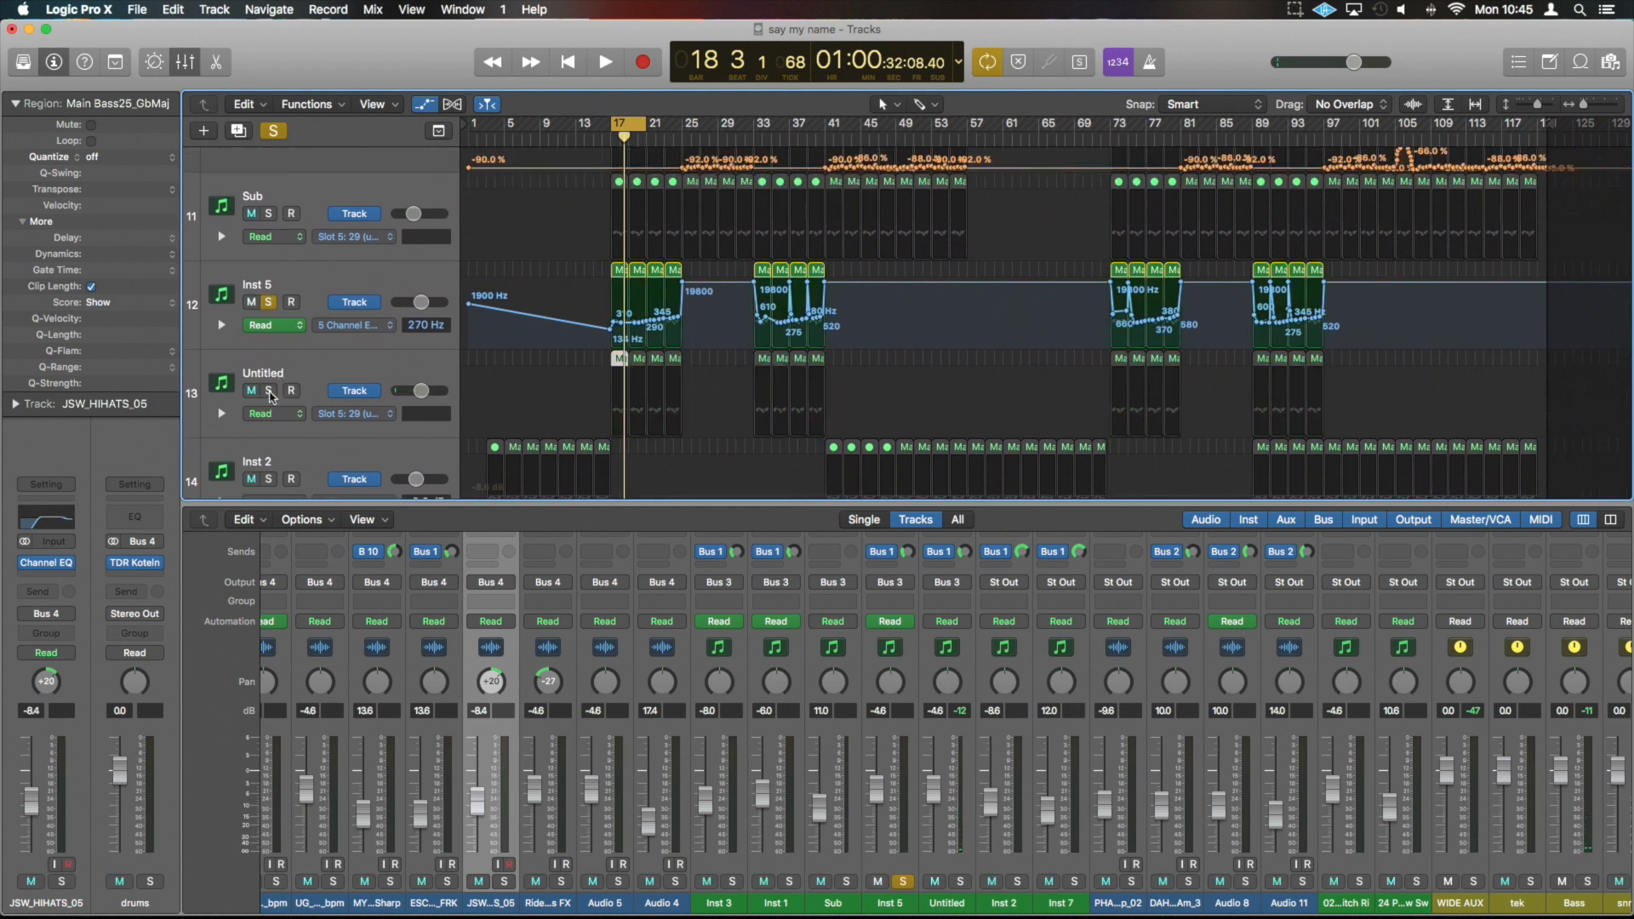
pyautogui.click(602, 61)
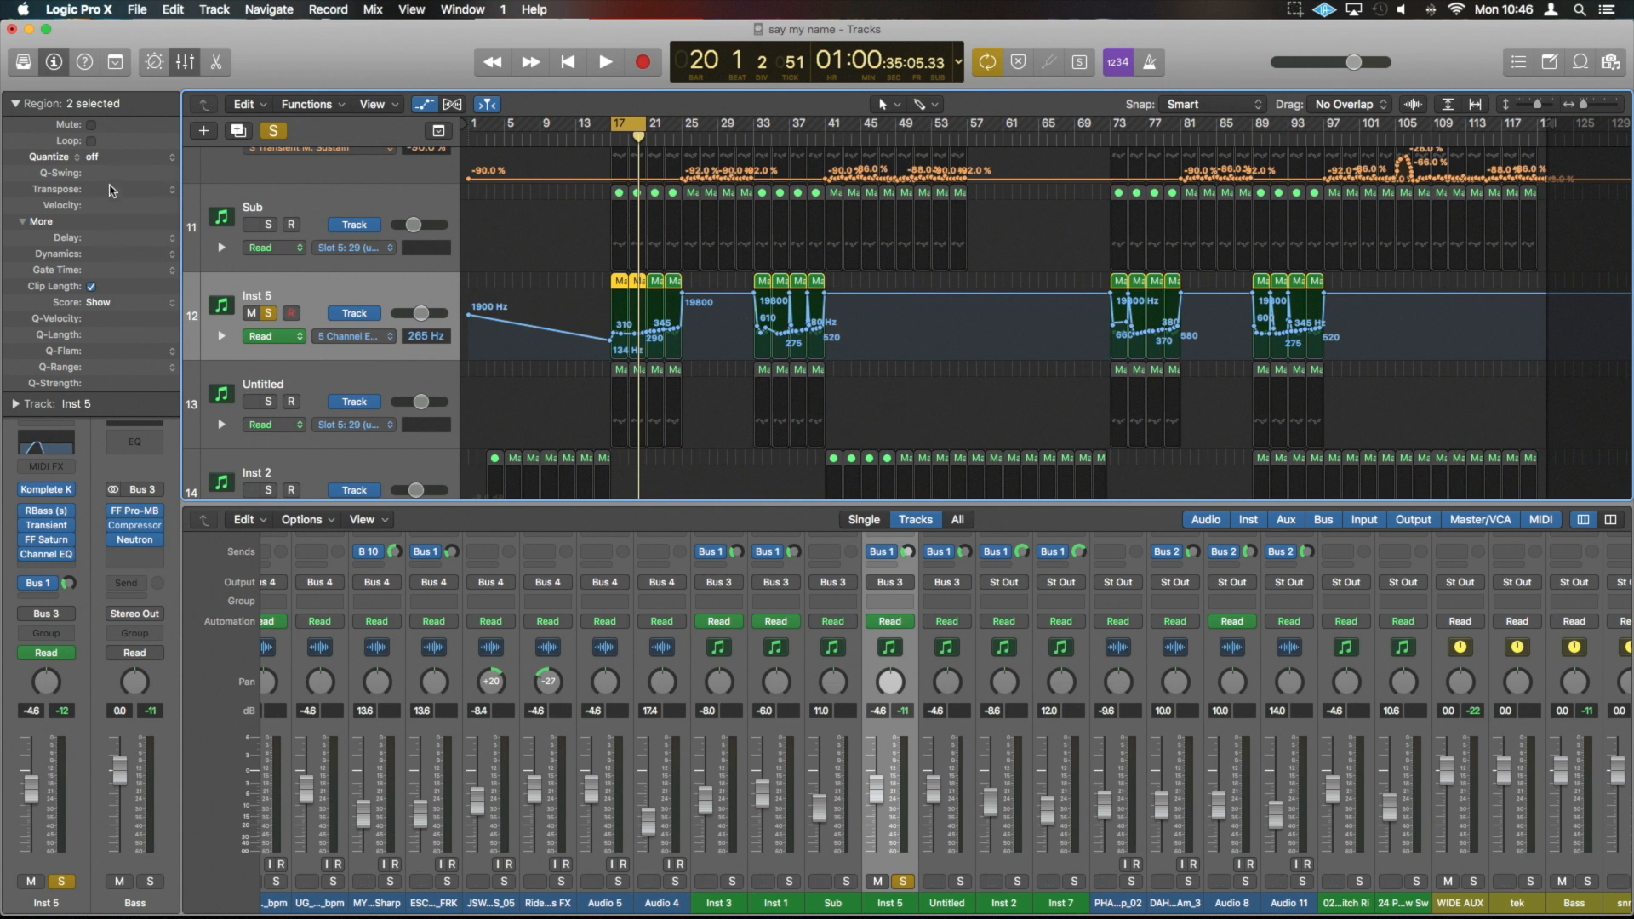
pyautogui.moveTo(563, 281)
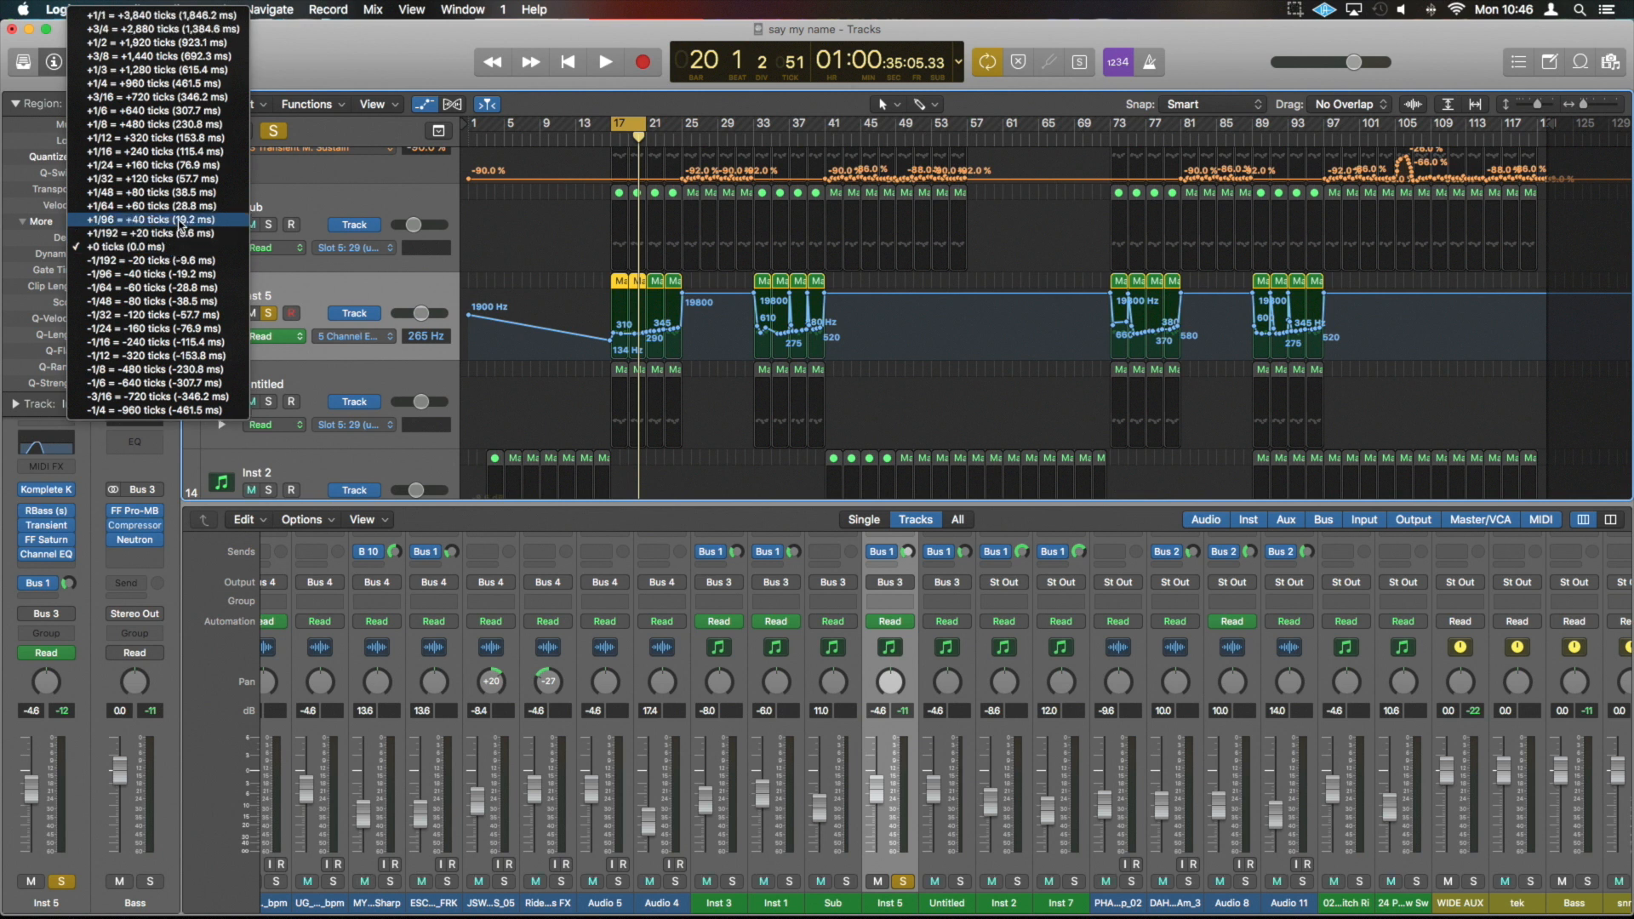
pyautogui.moveTo(196, 152)
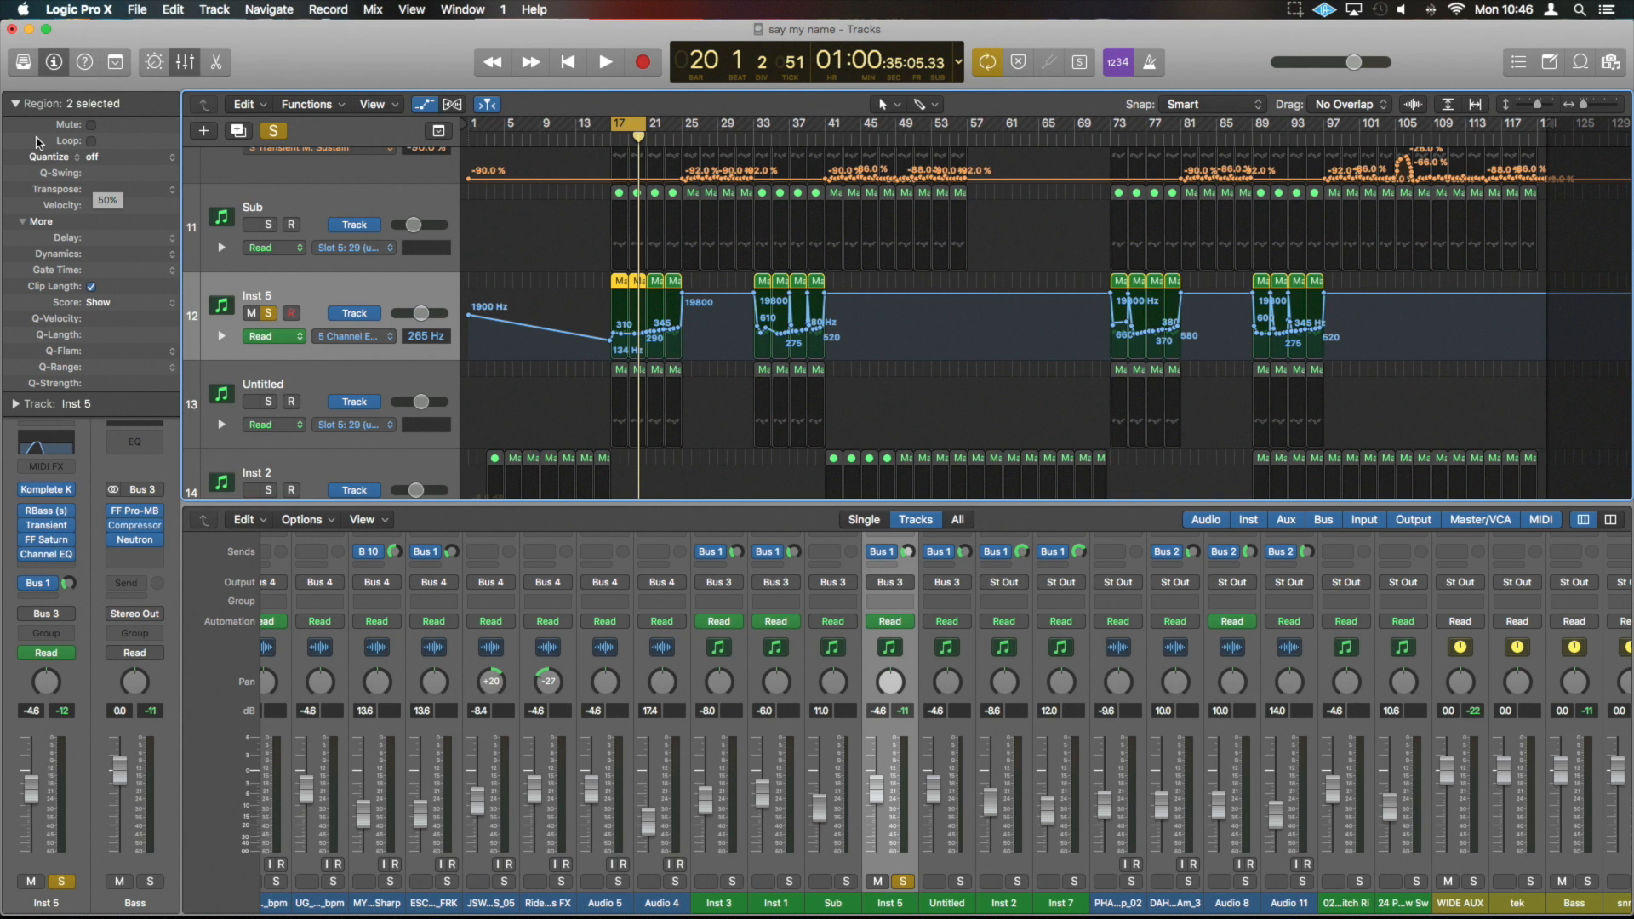
# - Pick a new track icon for Inst 5 from the Track inspector's icon picker
pyautogui.click(24, 222)
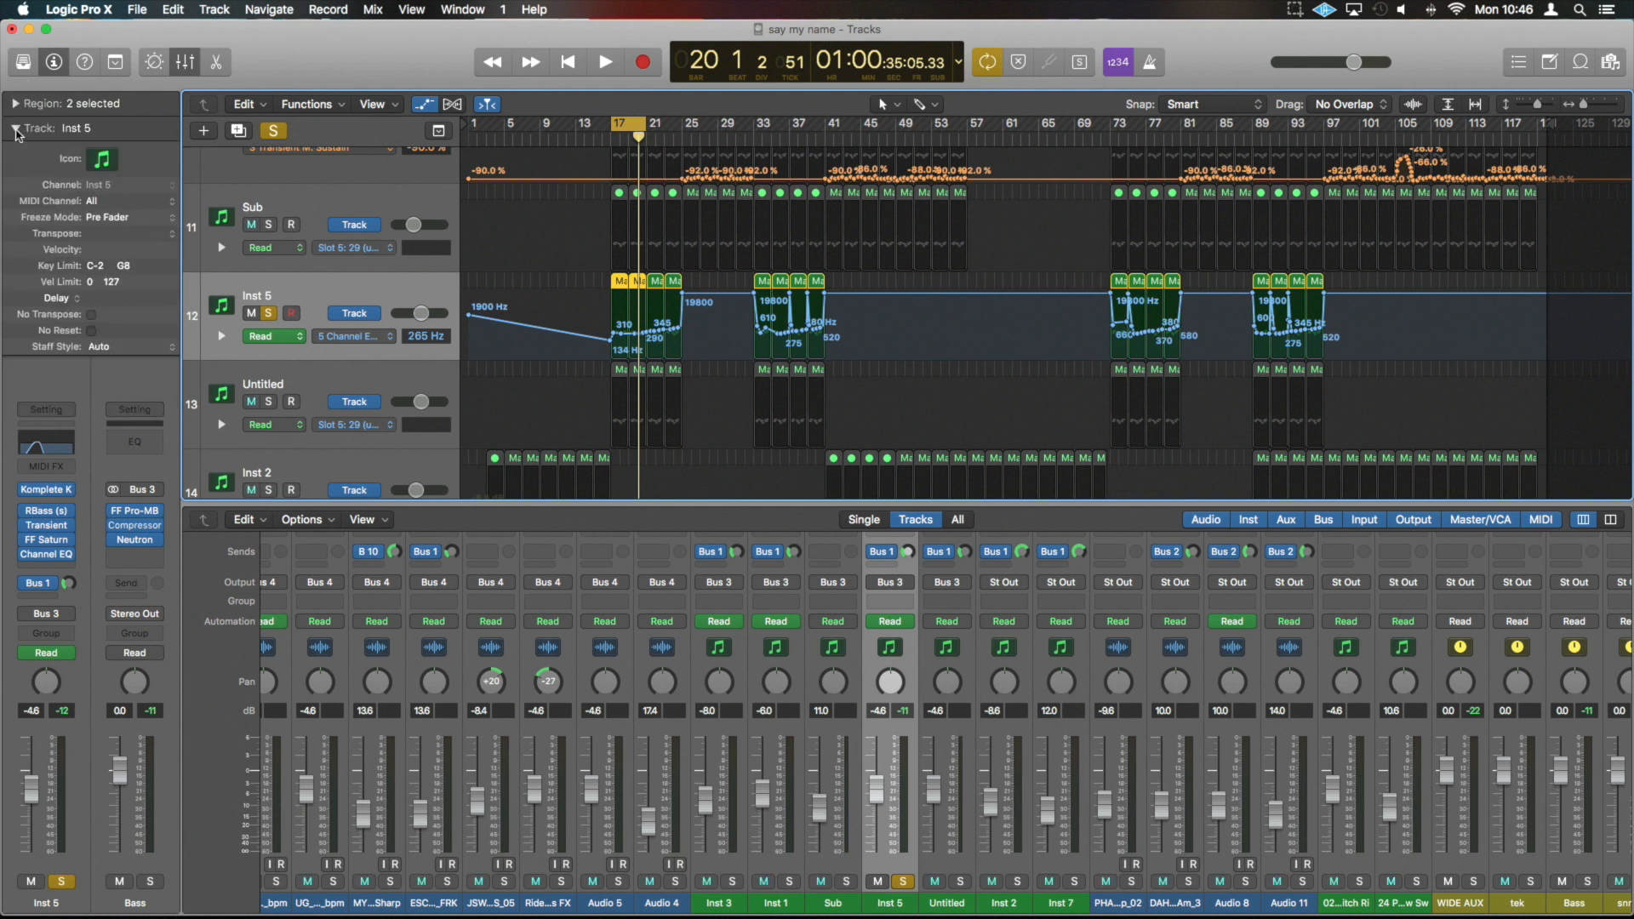
pyautogui.click(102, 160)
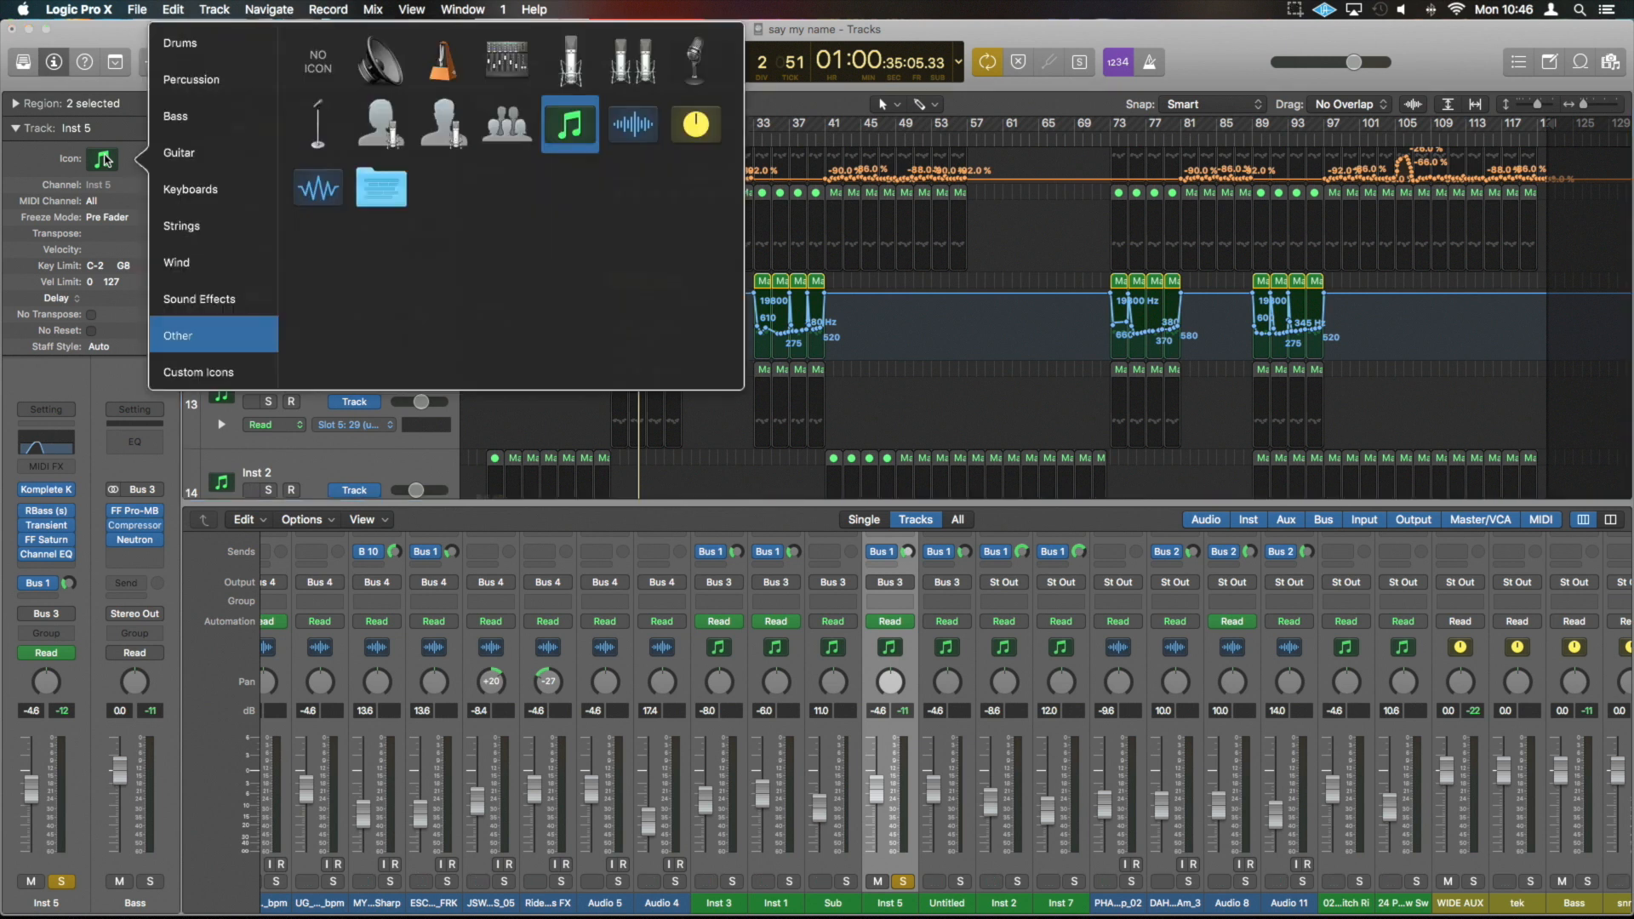
pyautogui.click(568, 124)
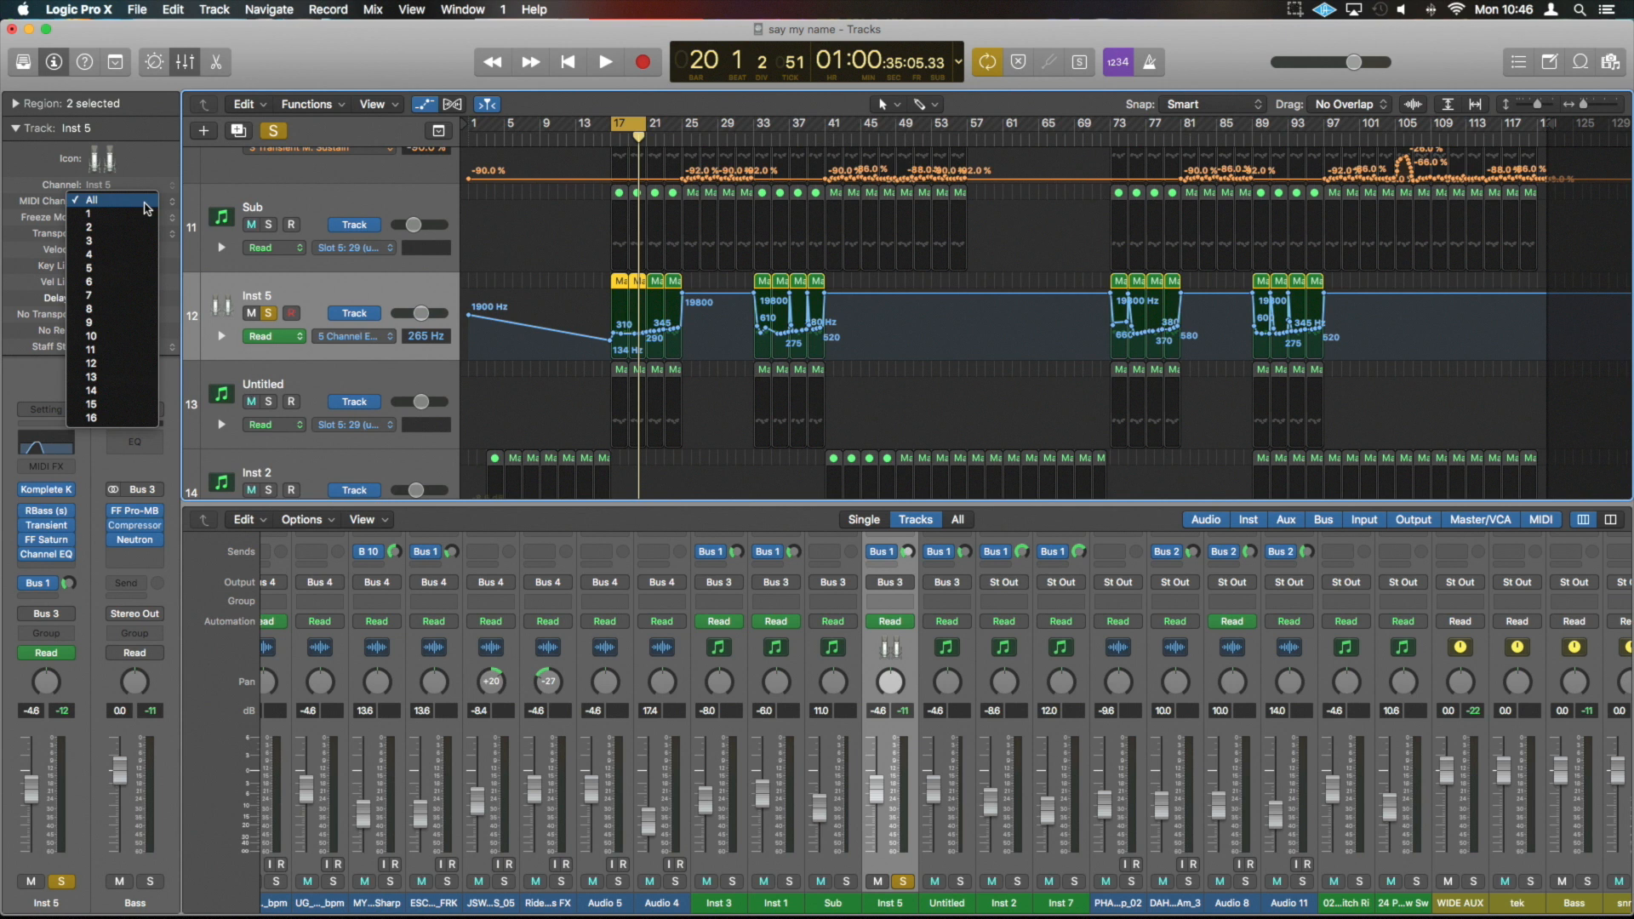
# - Keep the Inst 5 MIDI channel on All and close the channel list
pyautogui.click(92, 201)
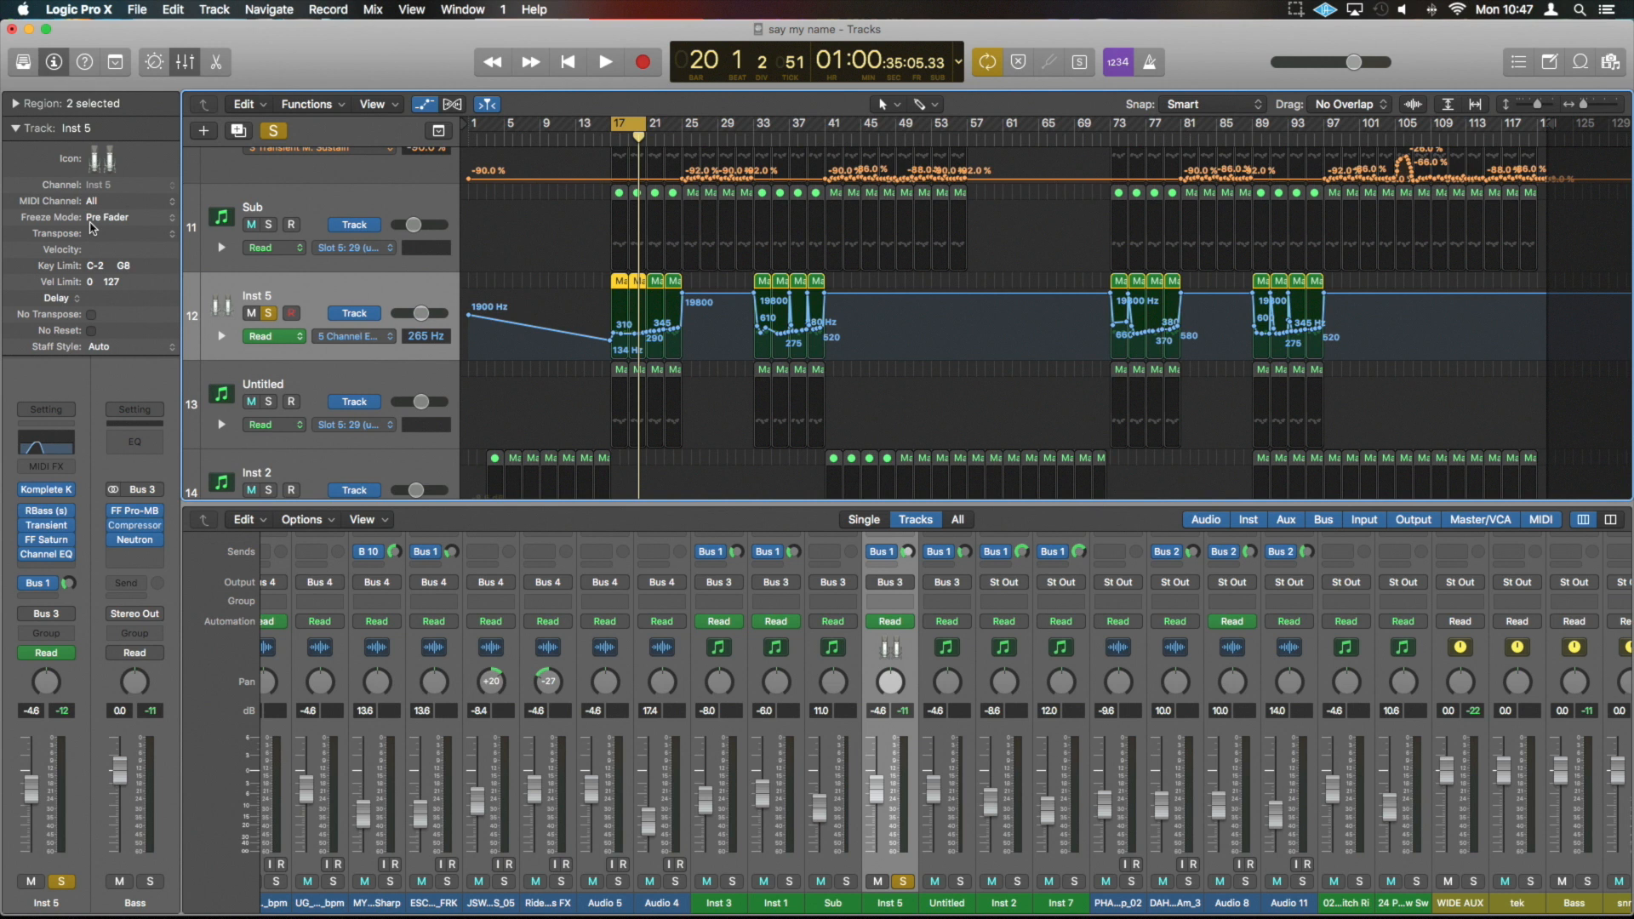
pyautogui.moveTo(147, 221)
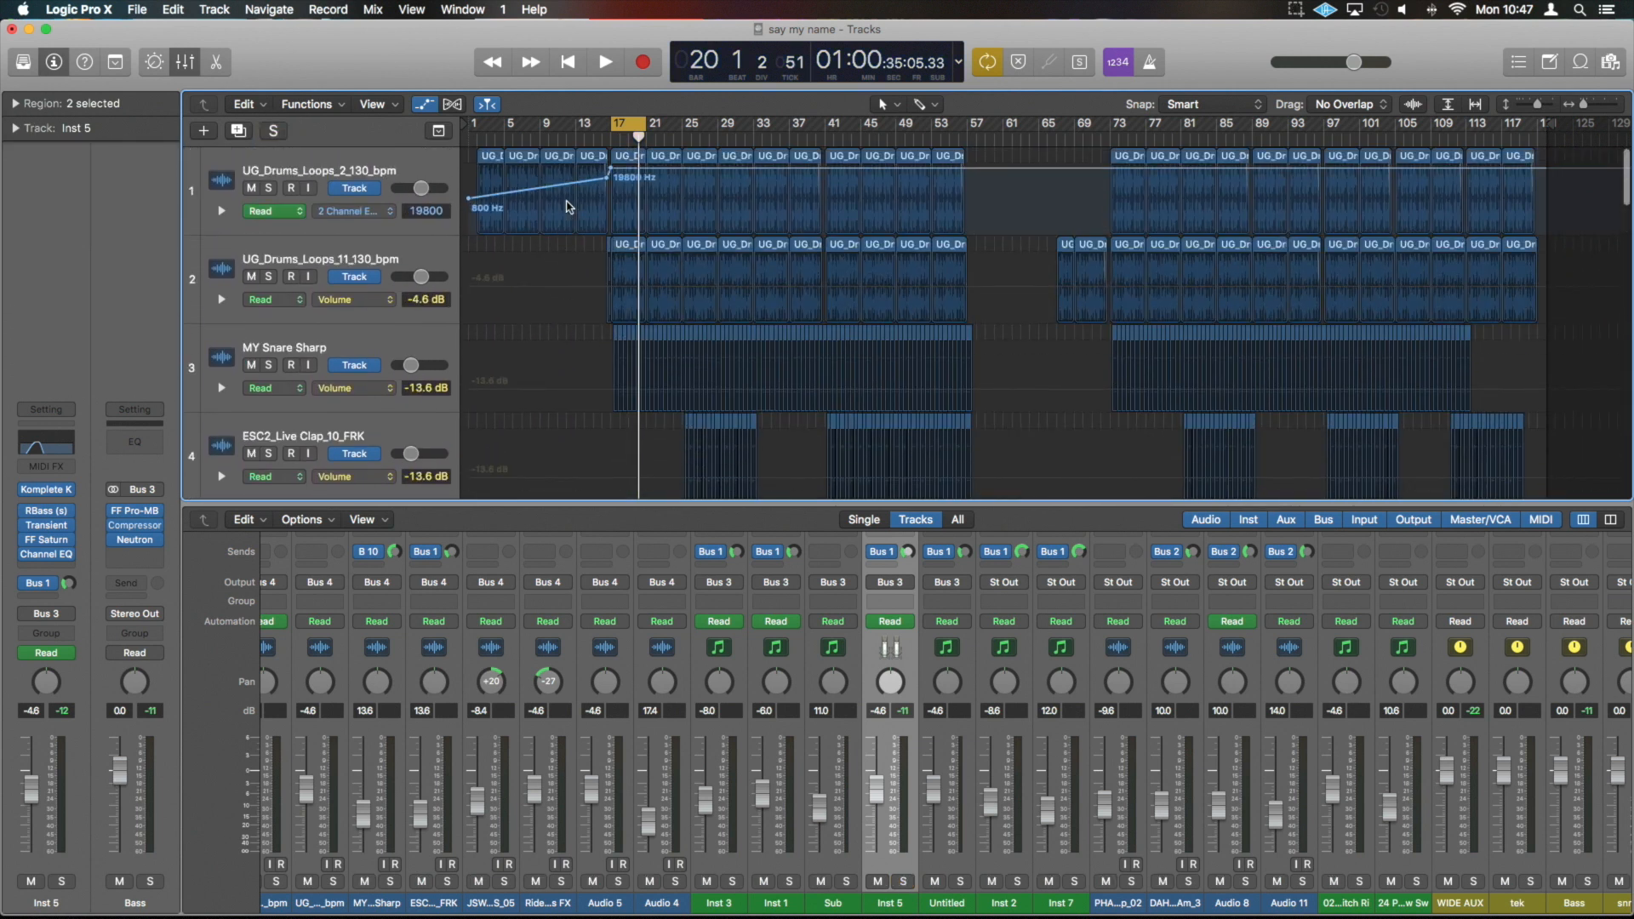
# - Select the drum loop region on track 2 and expand its Region inspector settings
pyautogui.click(626, 245)
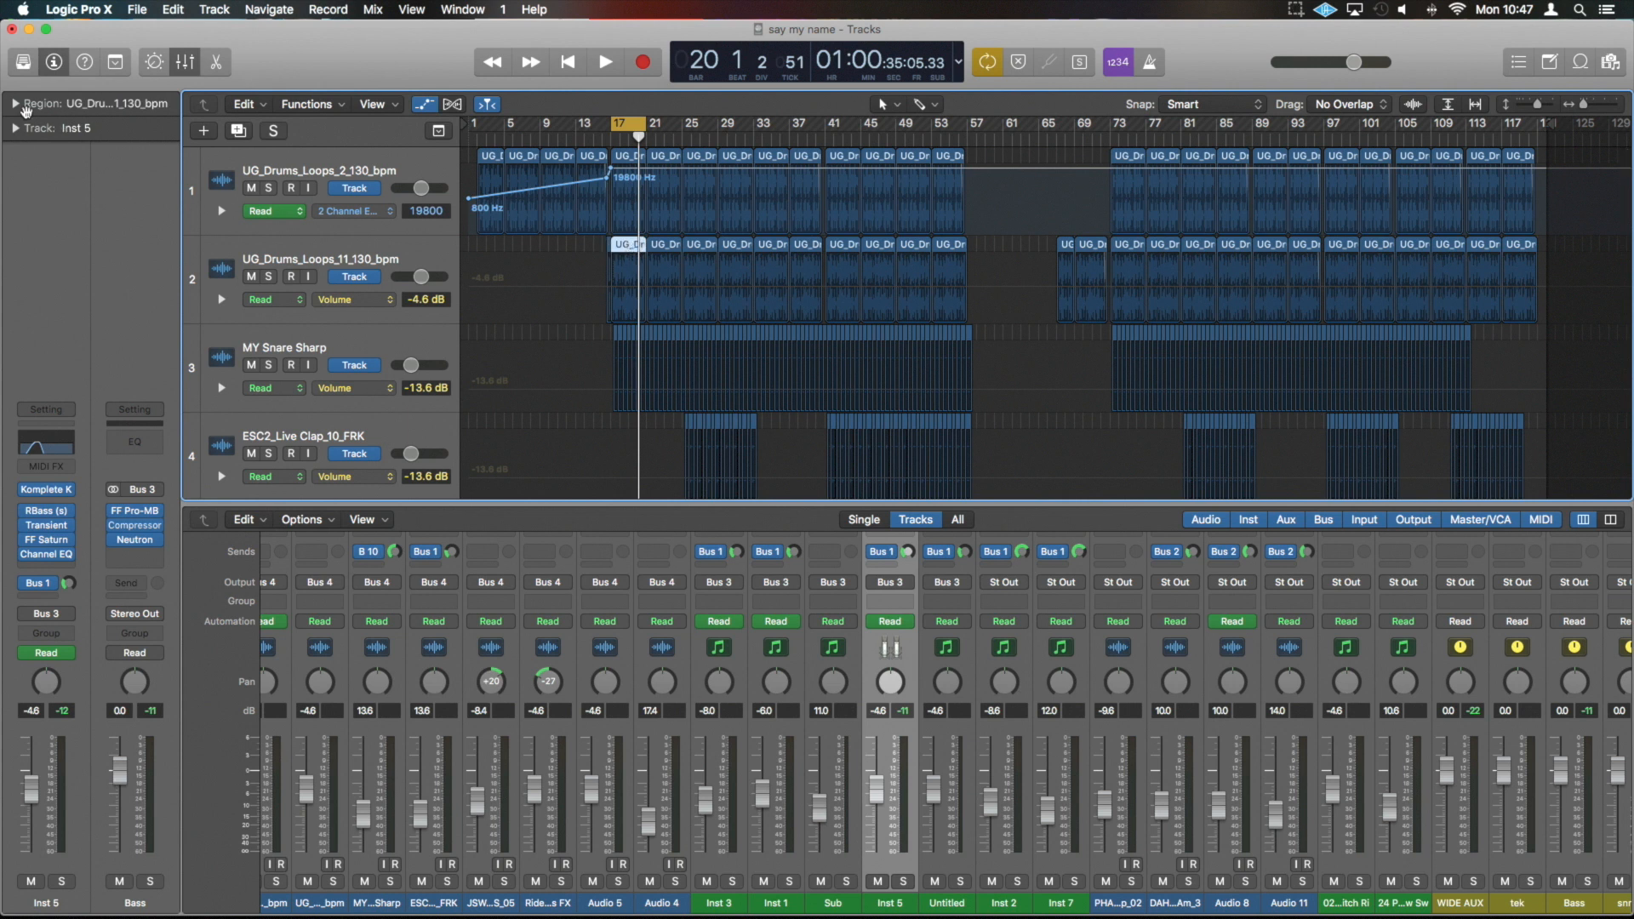
pyautogui.click(14, 106)
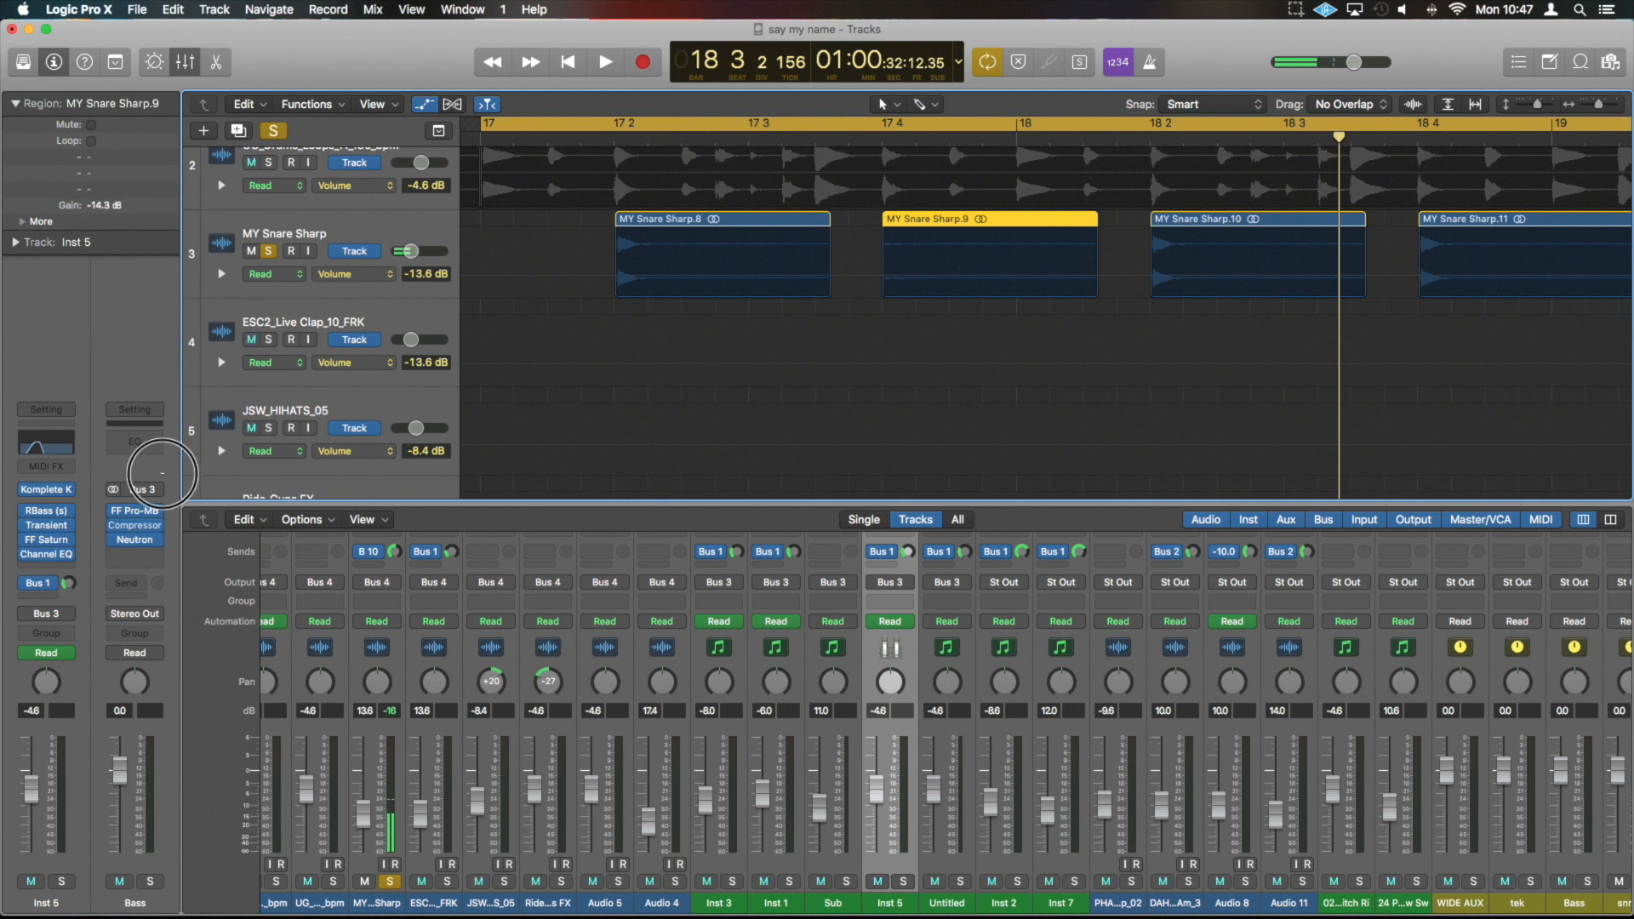
# - Start playback to audition the soloed MY Snare Sharp track
pyautogui.click(602, 62)
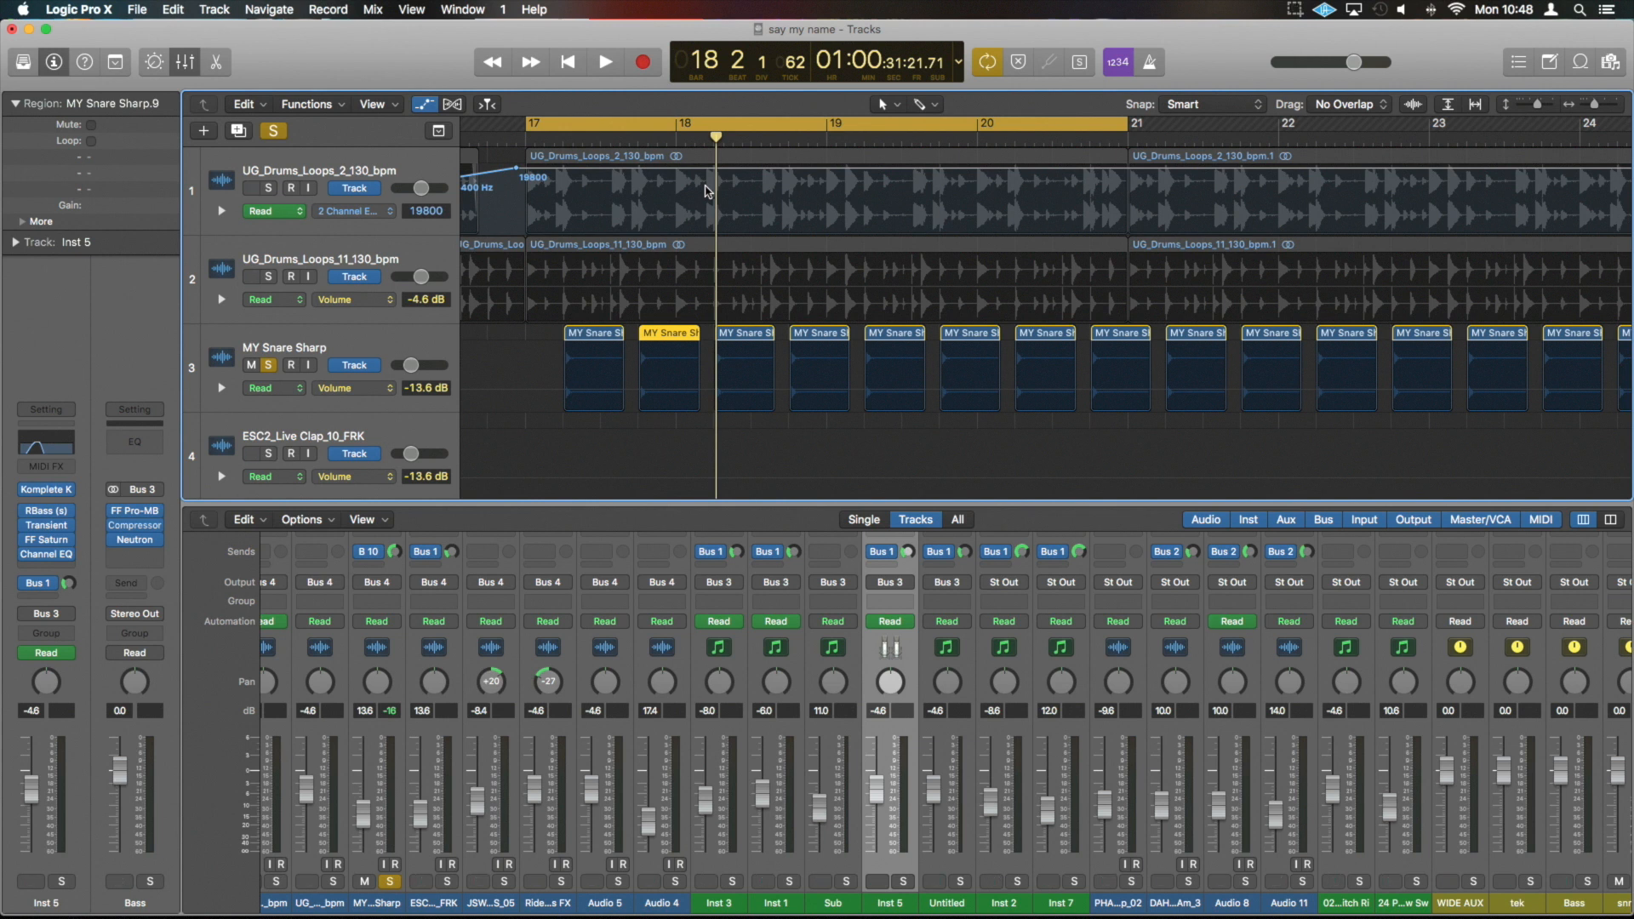
pyautogui.moveTo(565, 197)
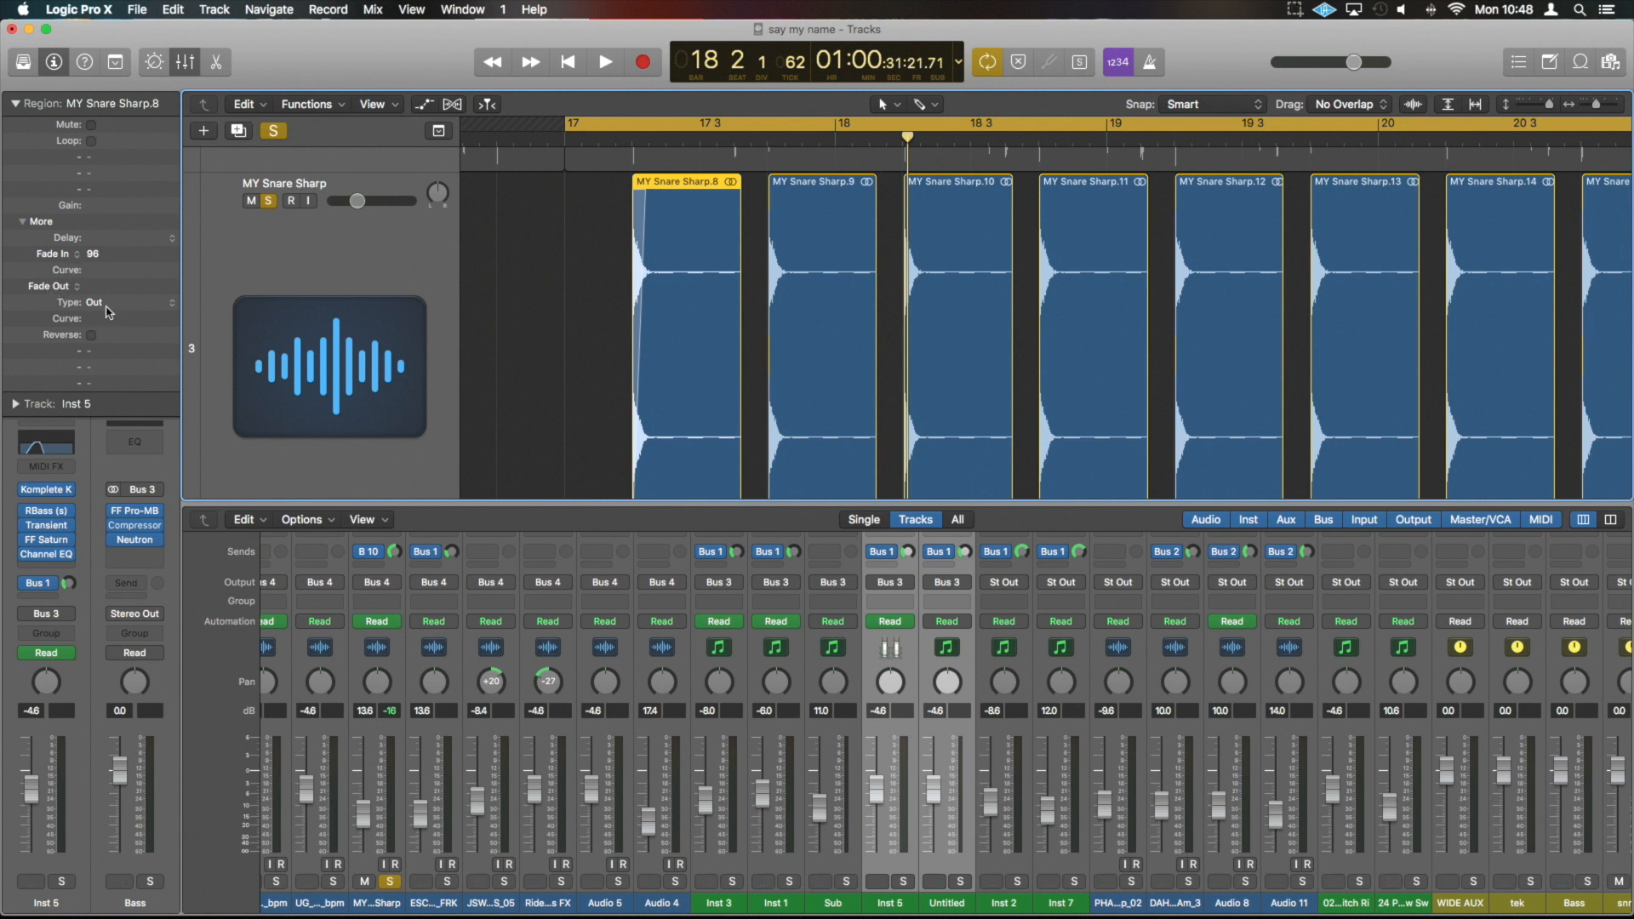
# - Set the fade-out type to Slow Down on MY Snare Sharp.9 and play it back
pyautogui.click(111, 303)
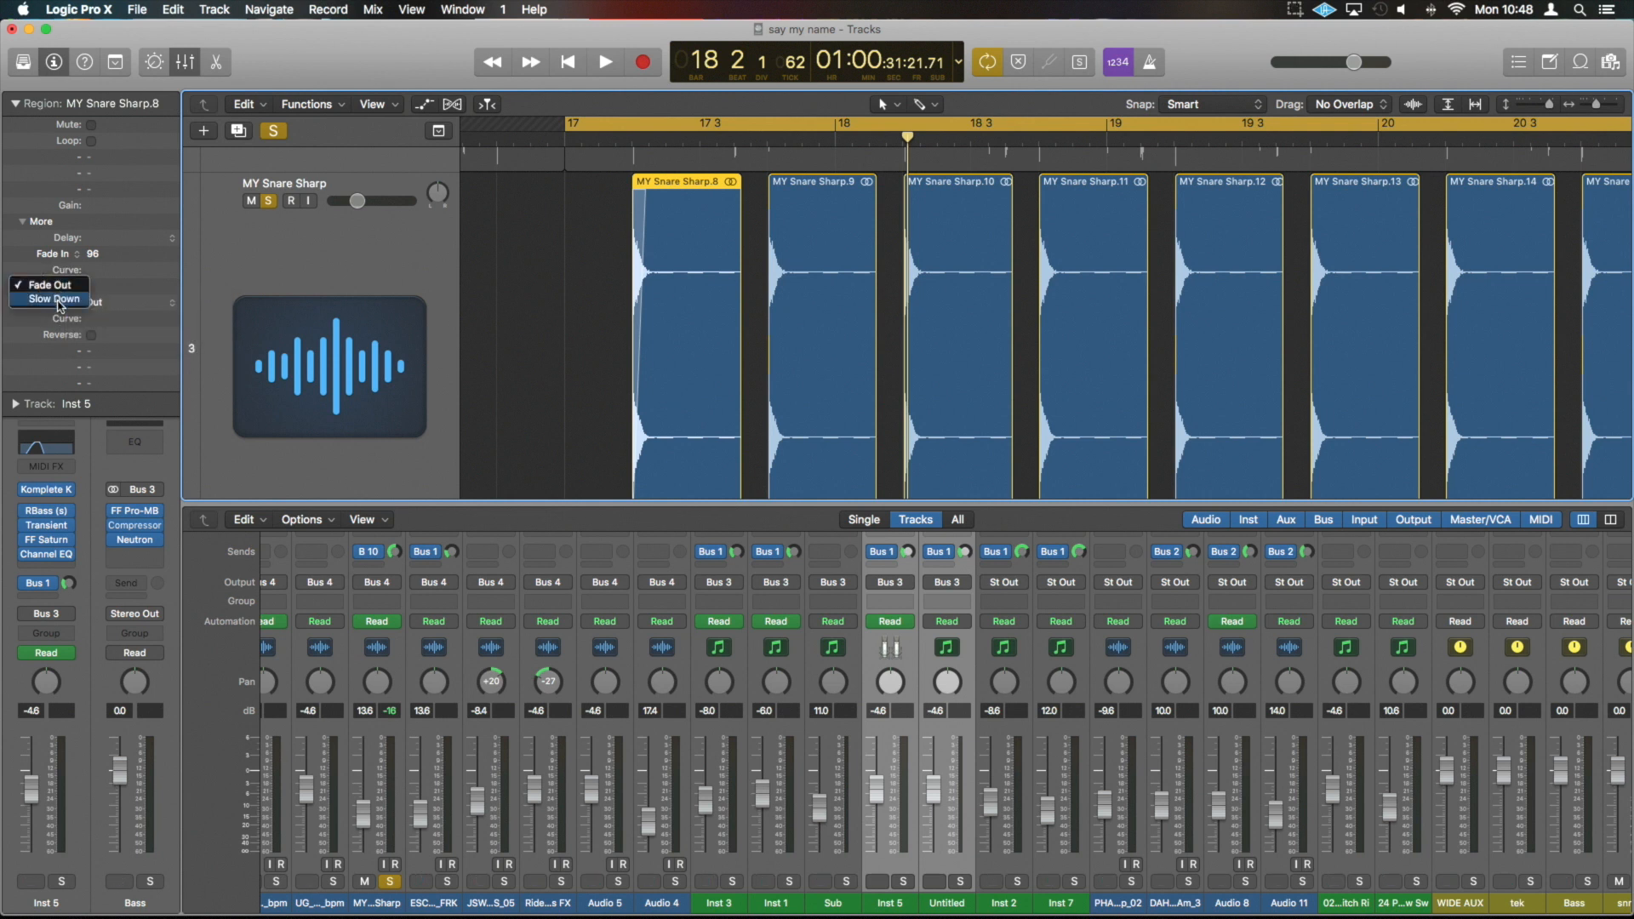
pyautogui.click(51, 297)
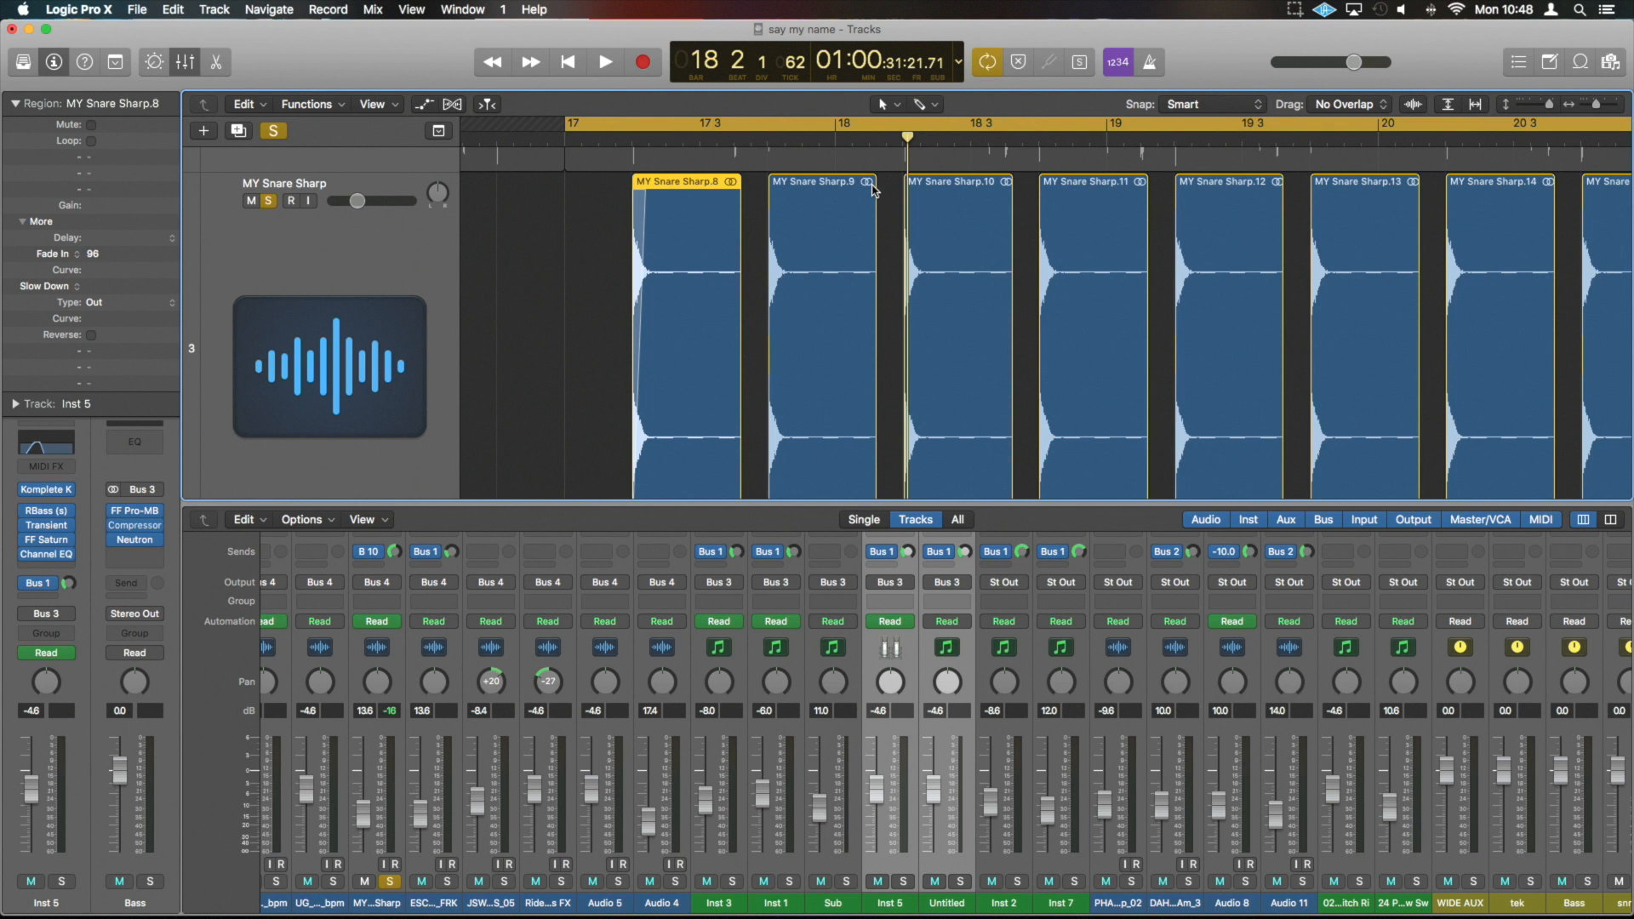
pyautogui.click(822, 186)
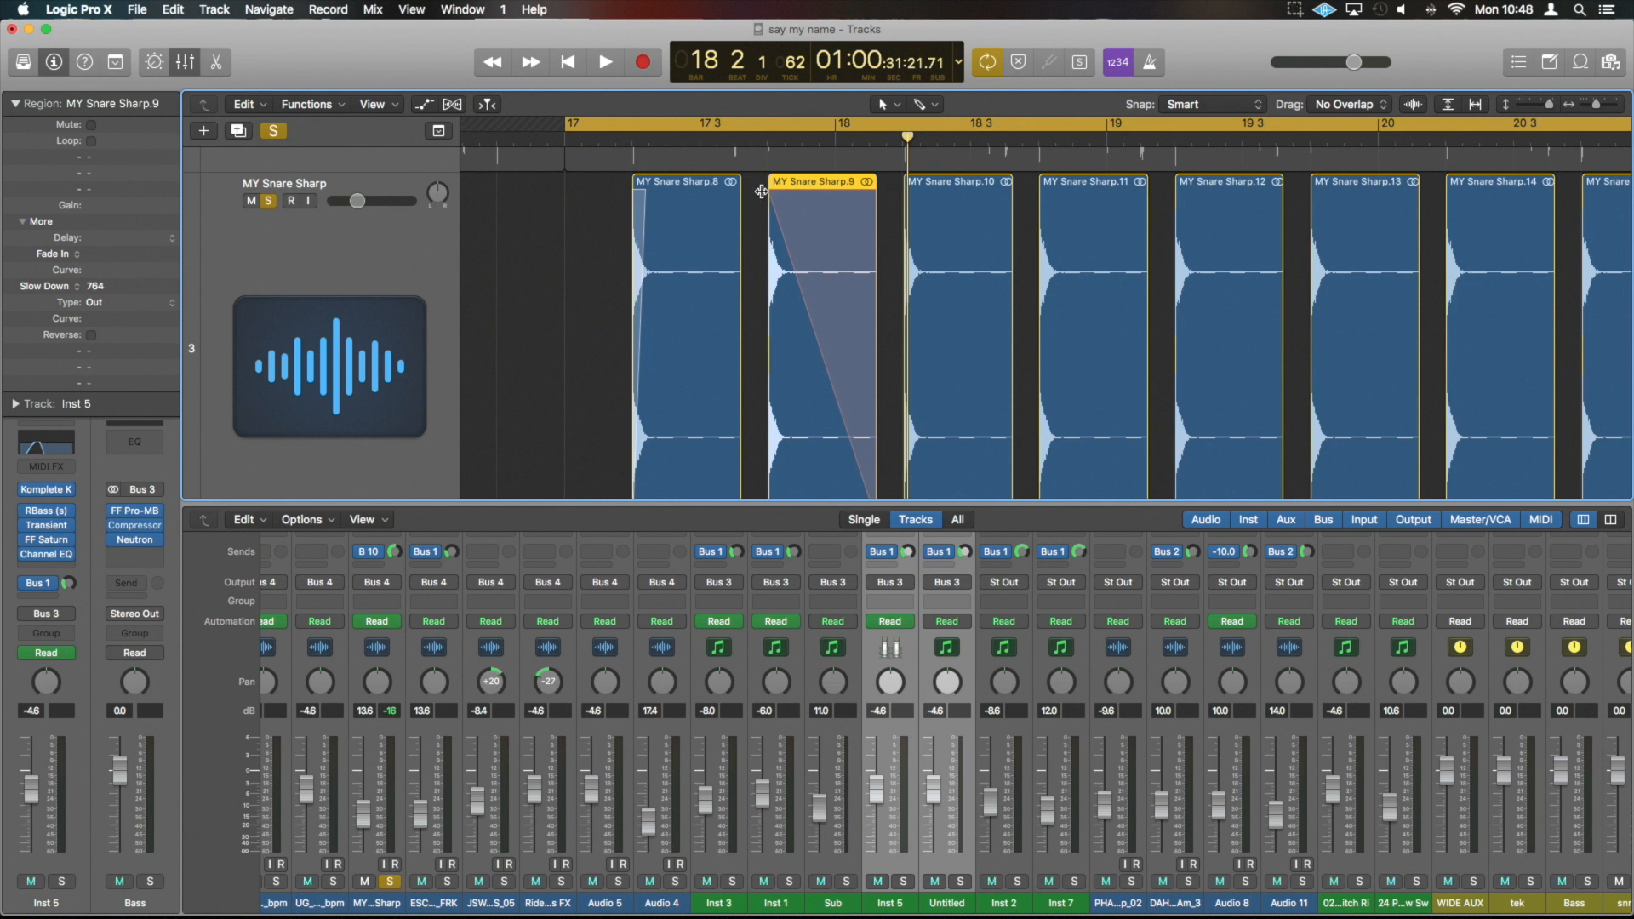
pyautogui.click(604, 61)
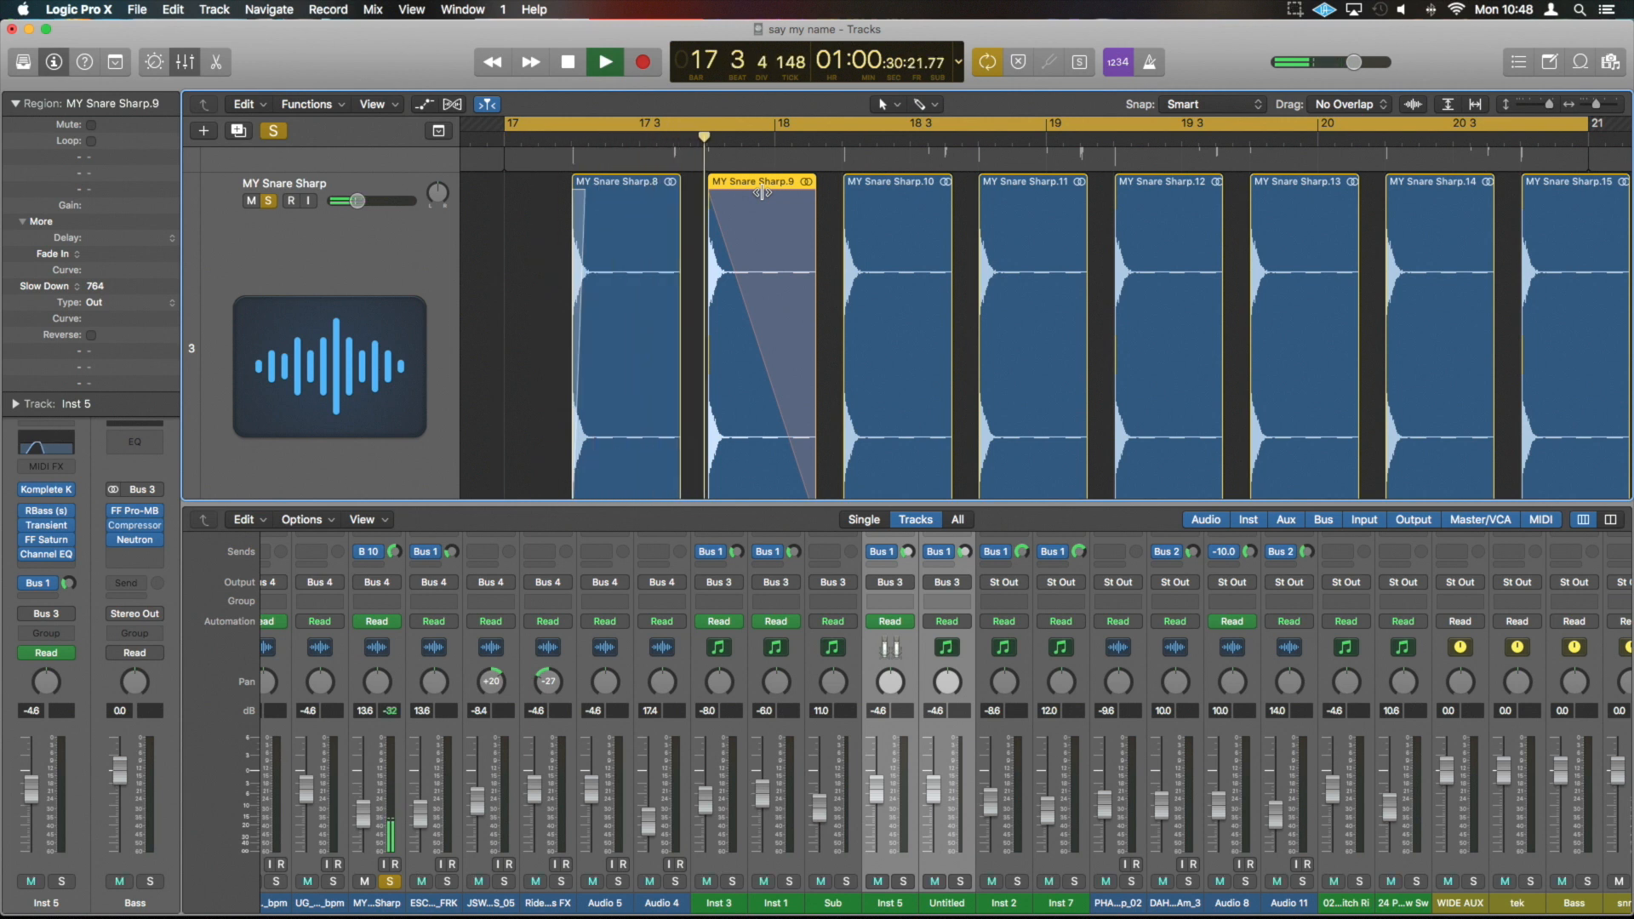
# - Stop playback, then briefly show and hide the Track inspector settings
pyautogui.click(565, 62)
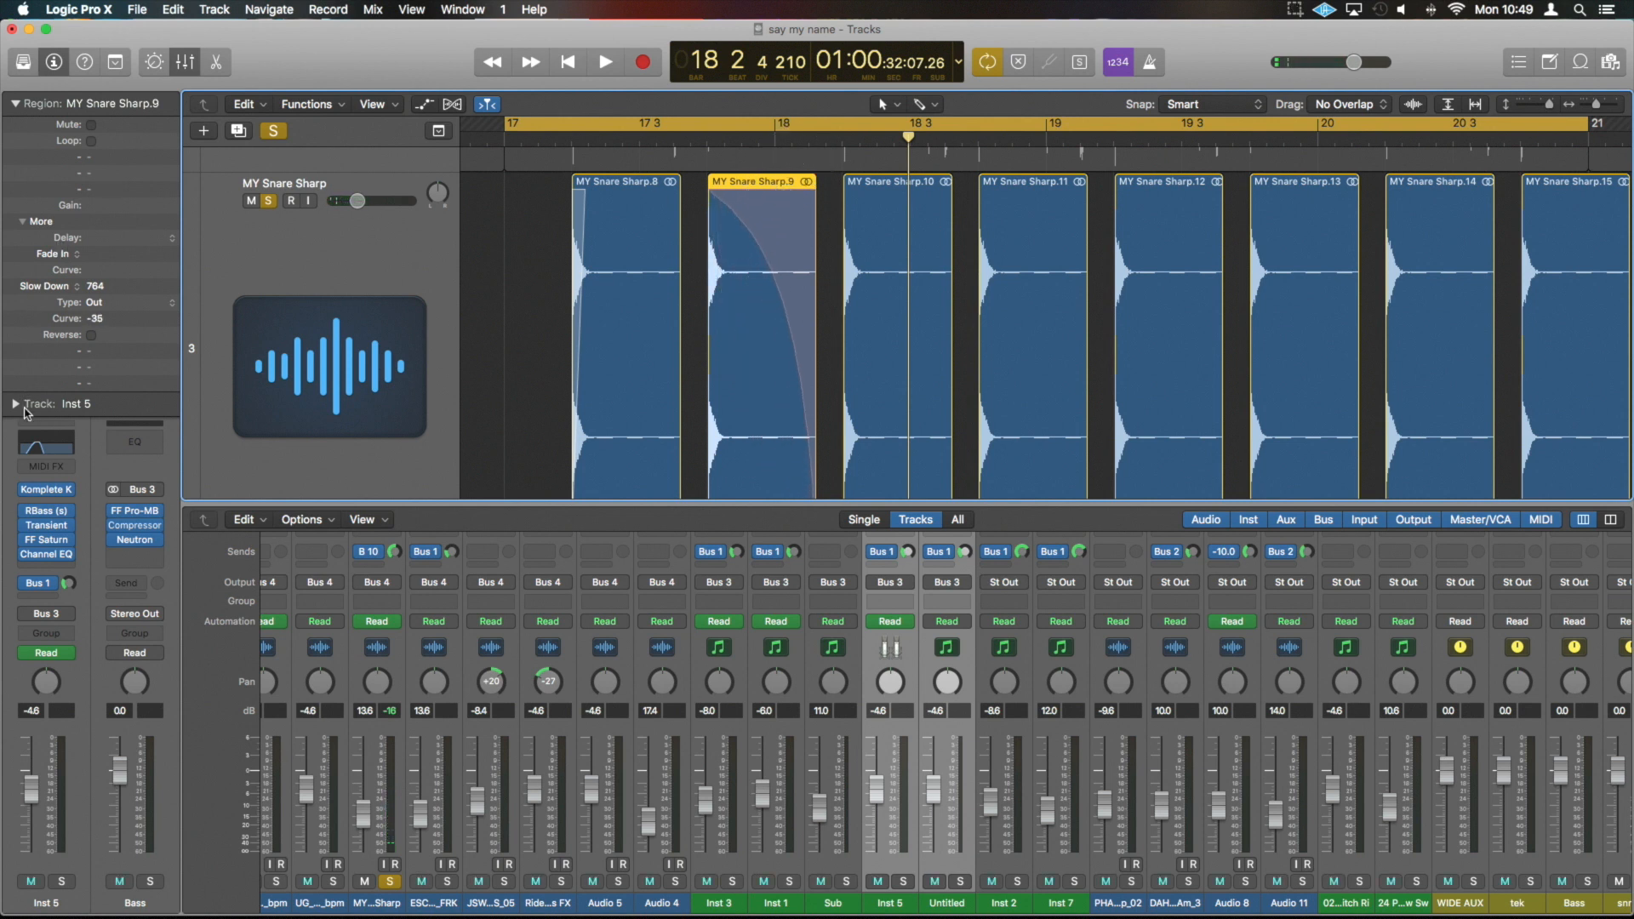
pyautogui.click(14, 404)
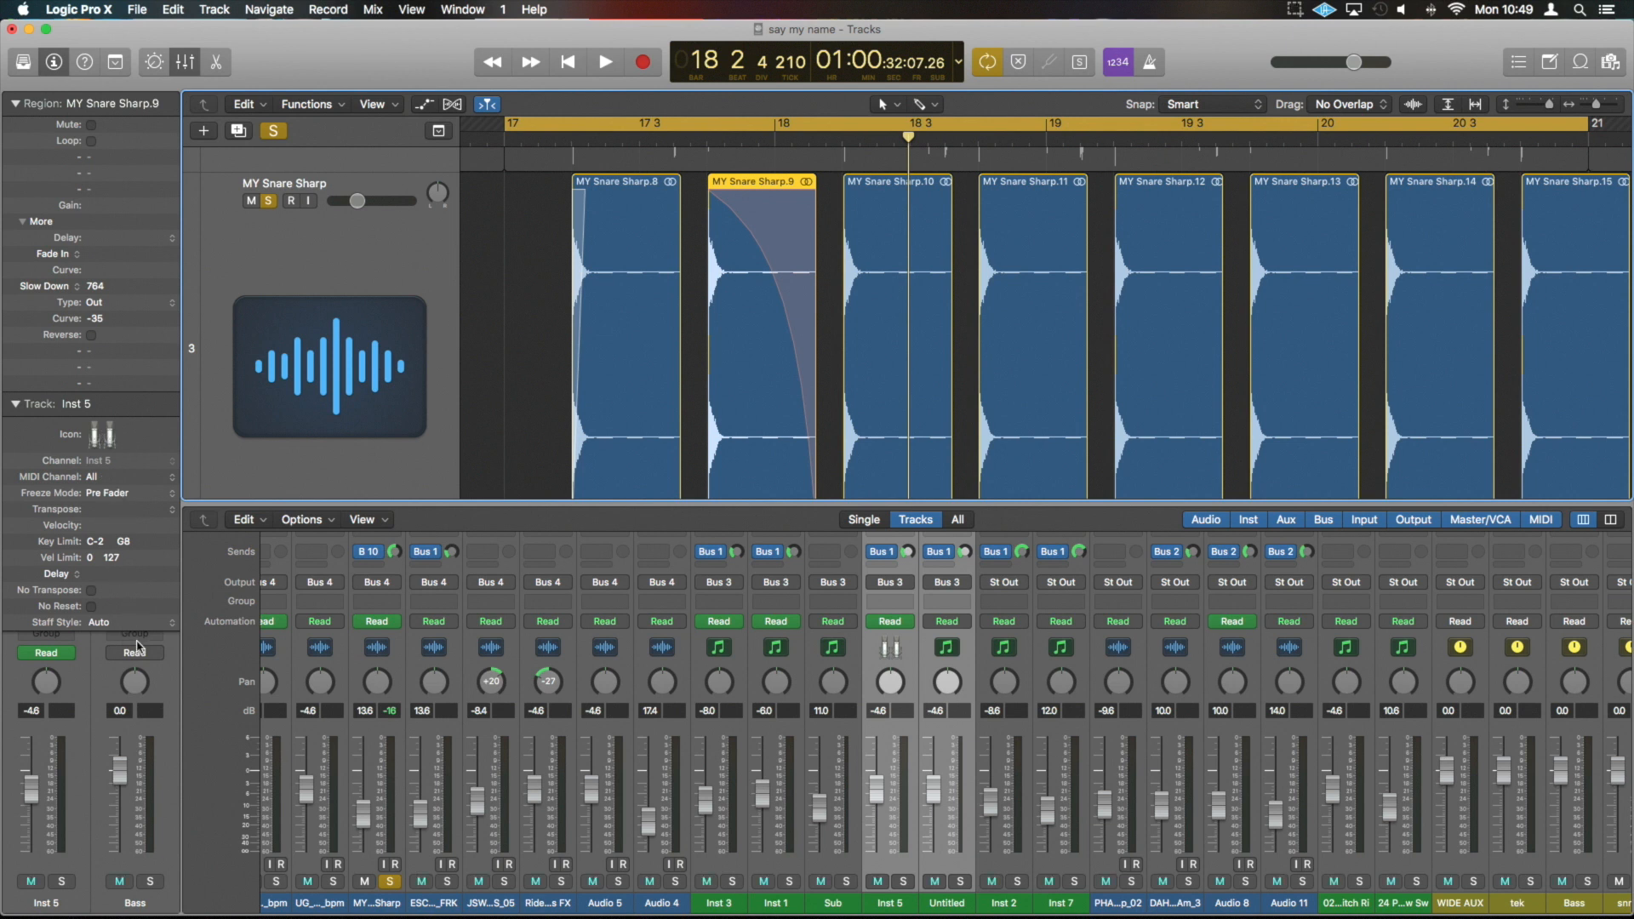
pyautogui.click(10, 403)
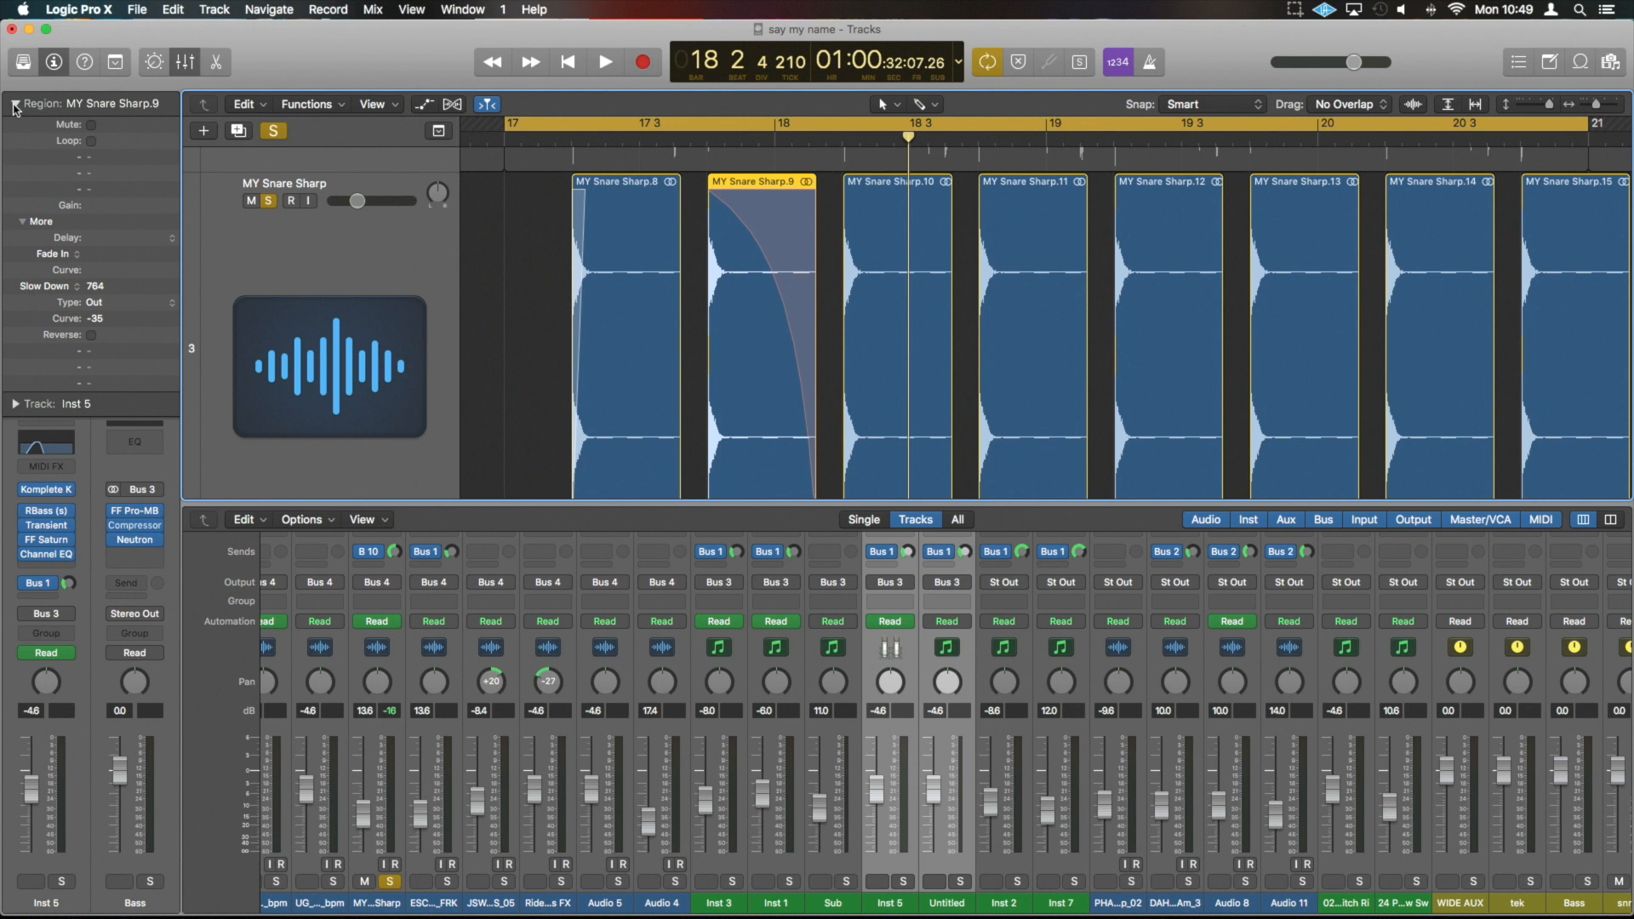